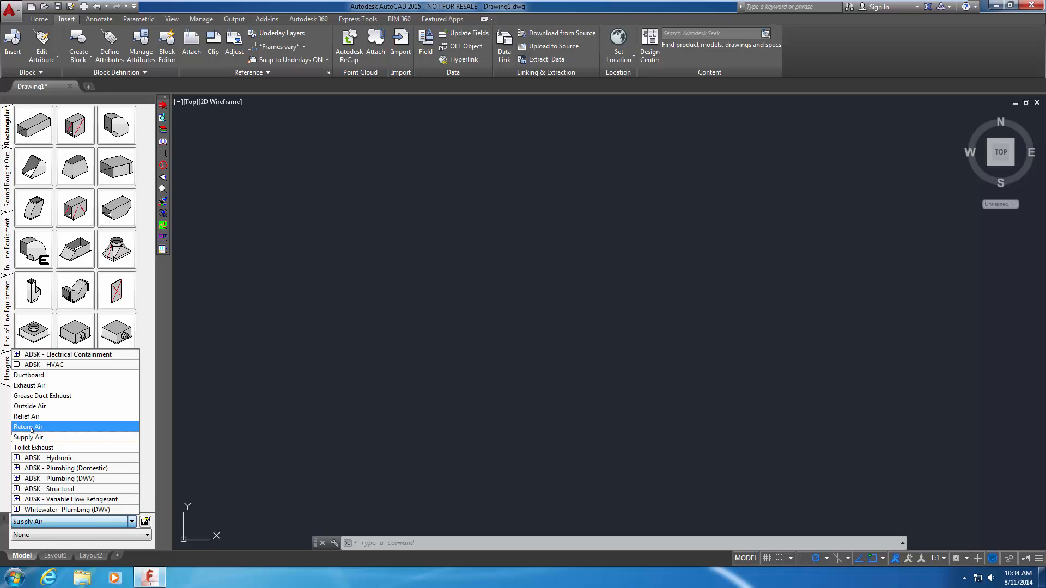
Step: Make Return Air the active service
left_click(29, 426)
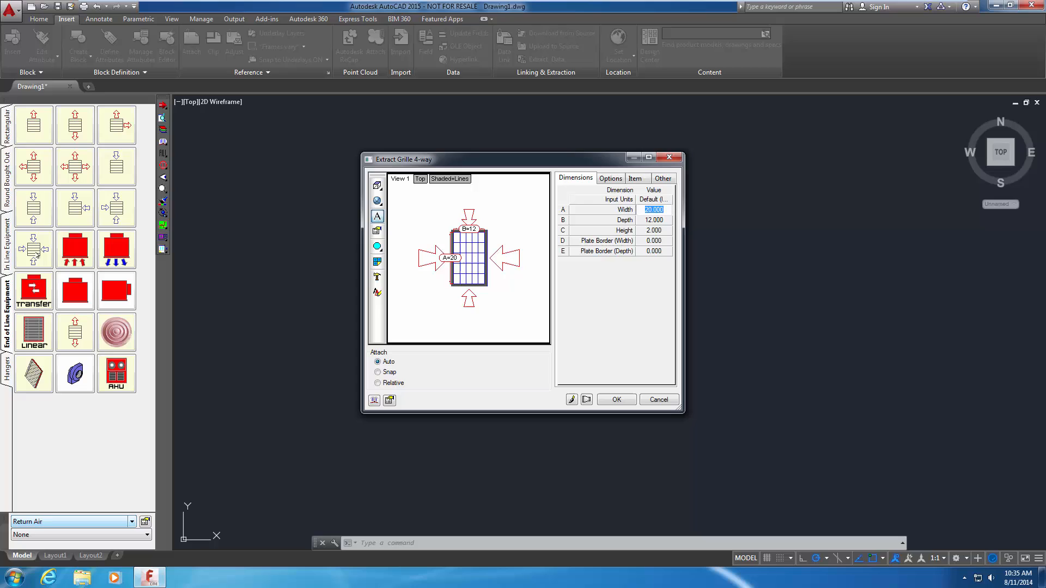
Step: Place the 12x12 four-way extract grille, then pick the Extract Terminal item to add next
left_click(653, 220)
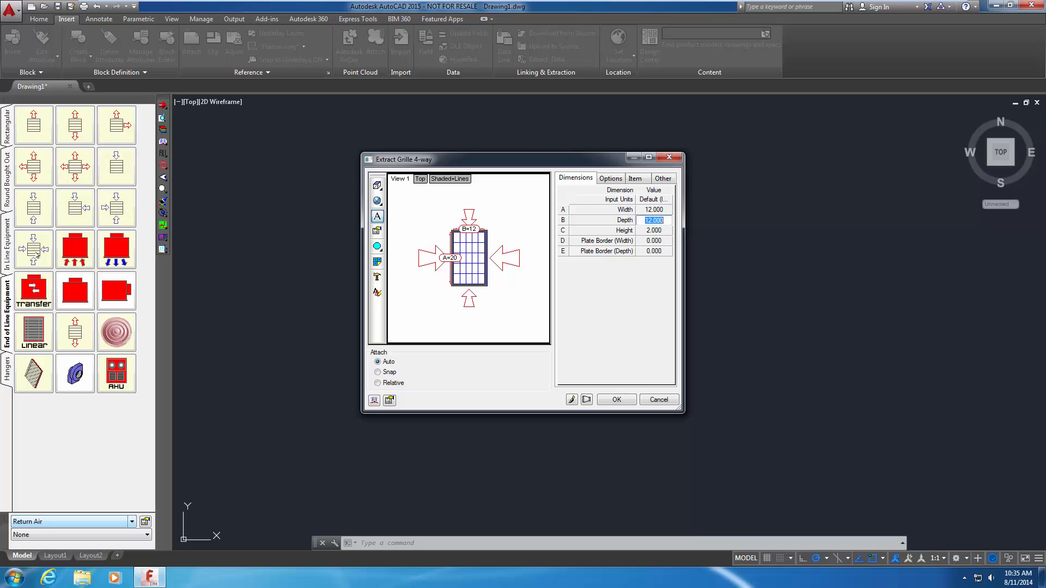
left_click(614, 399)
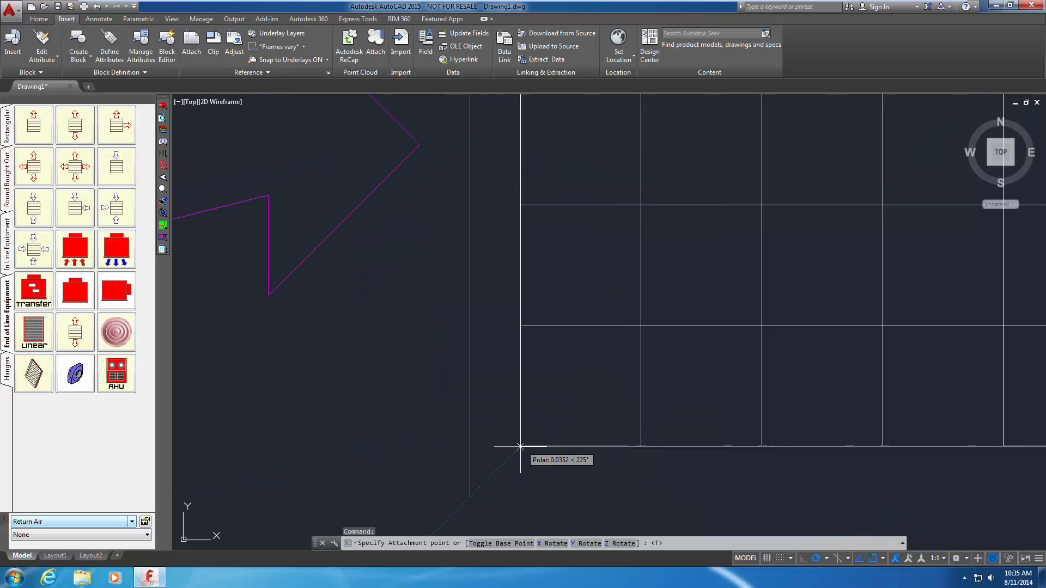
left_click(521, 447)
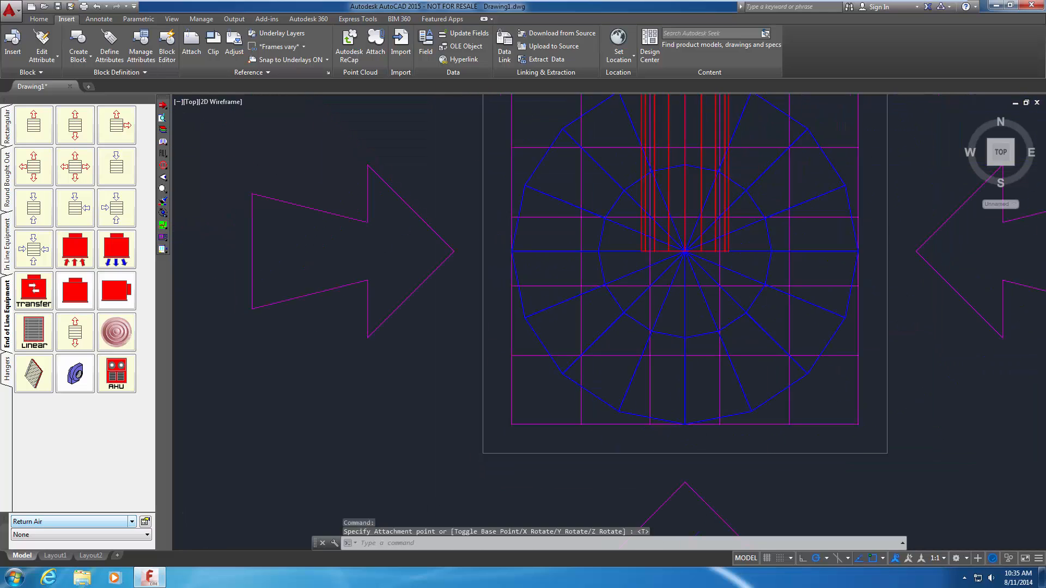
left_click(162, 102)
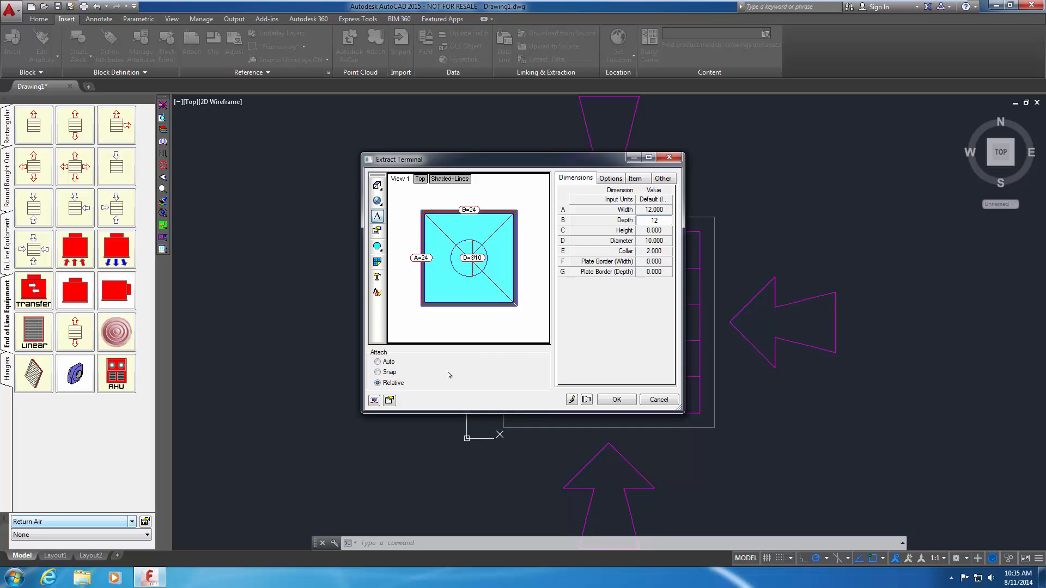
Step: Place the extract terminal at 0,0,0 relative to the grille and end the command
left_click(614, 400)
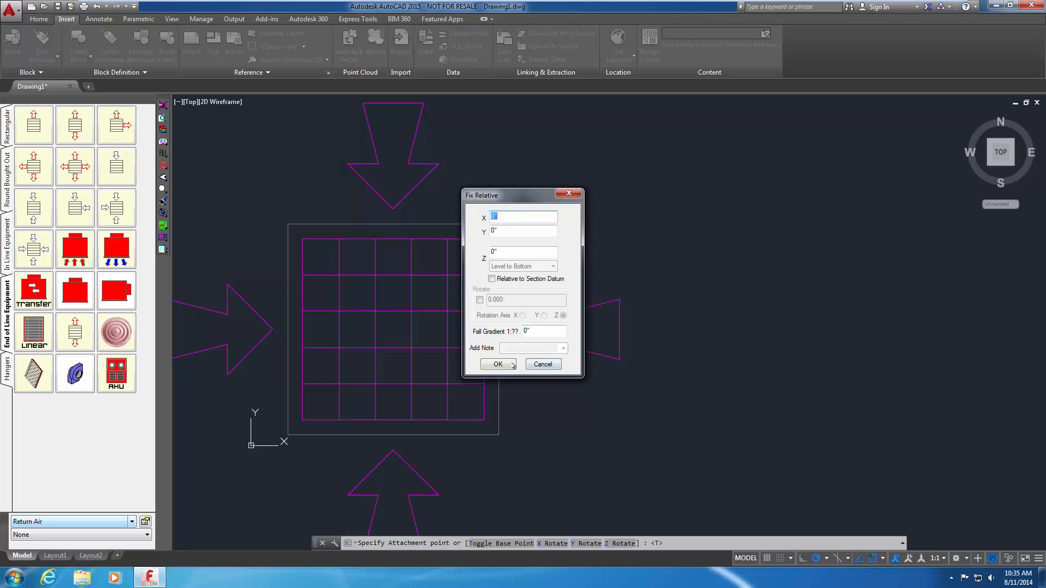
left_click(496, 364)
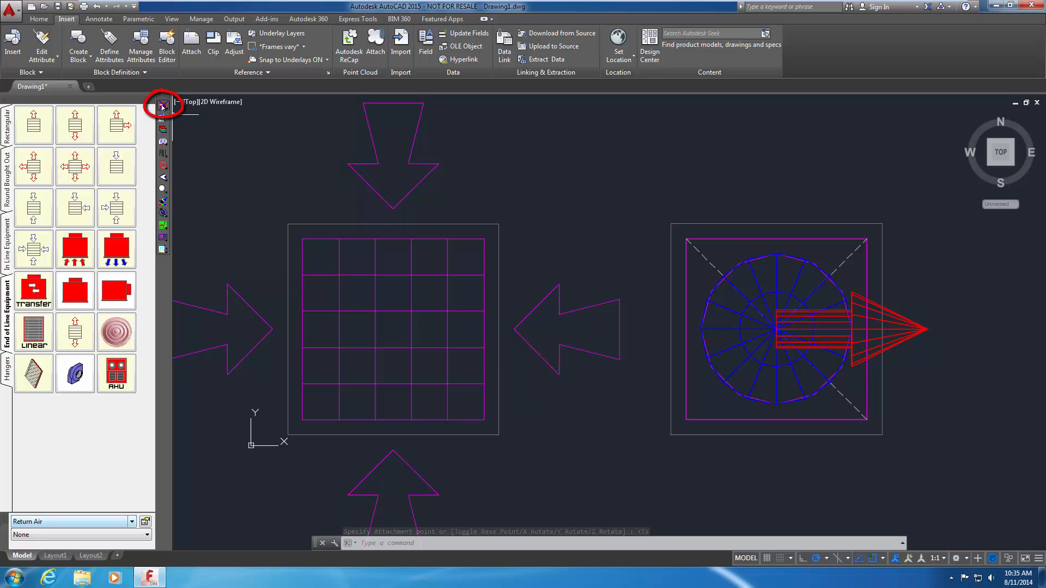
key("Escape")
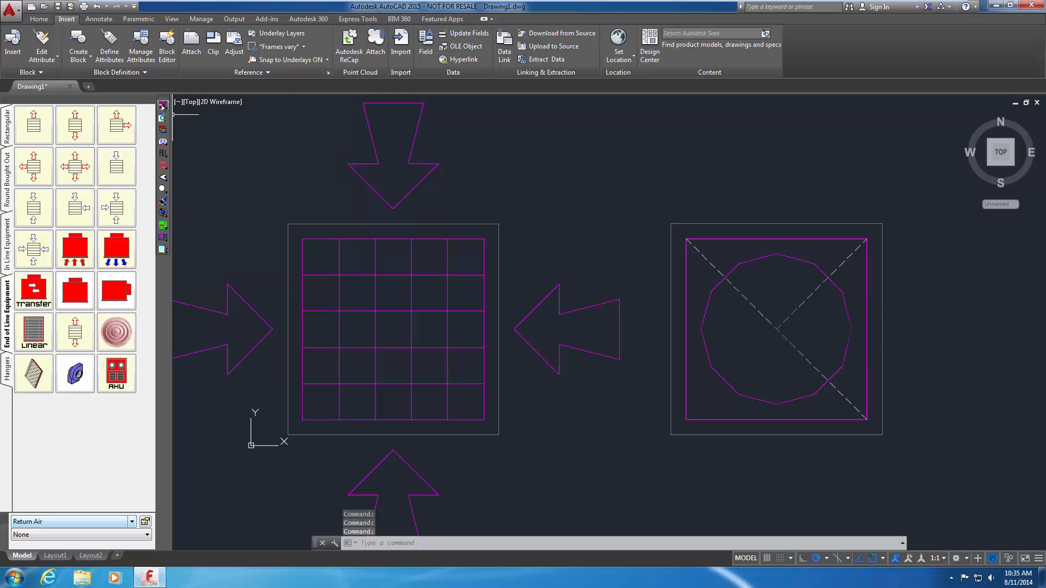
Step: Show the grille and terminal in the Front preset view
left_click(193, 102)
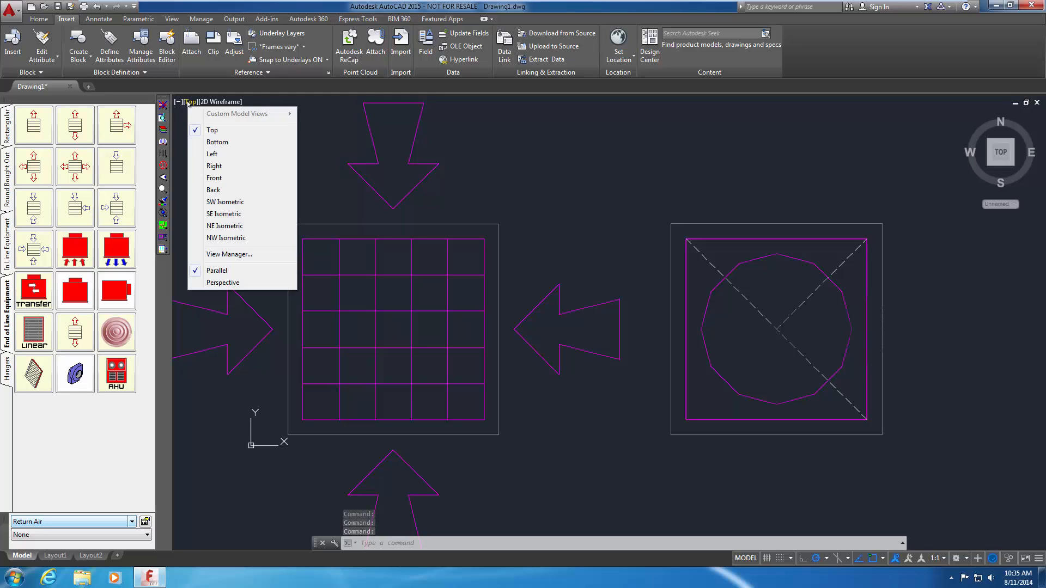
left_click(214, 178)
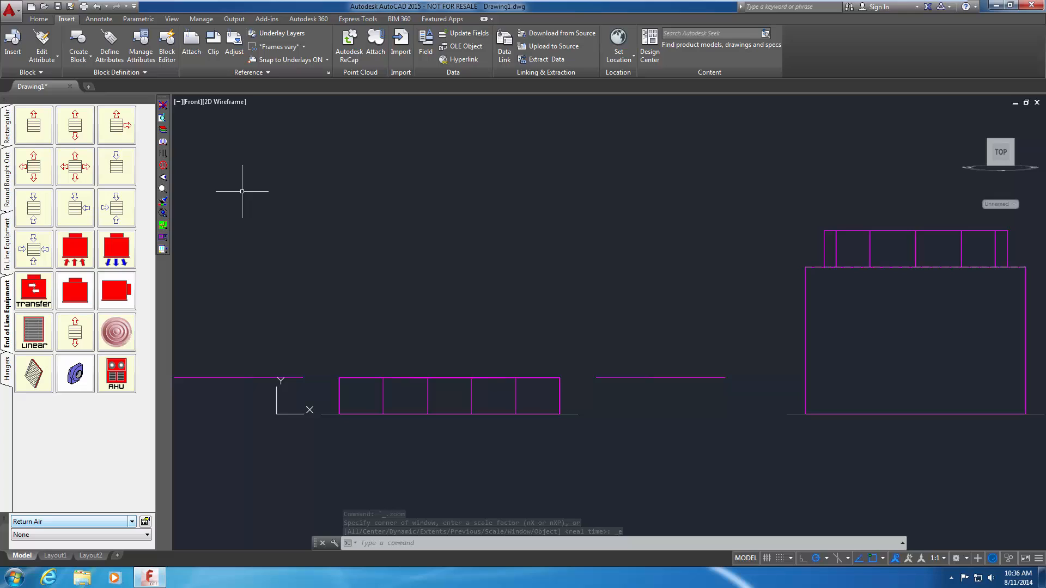
Step: With MOVE, drop the extract terminal so it sits on top of the grille
type("mo")
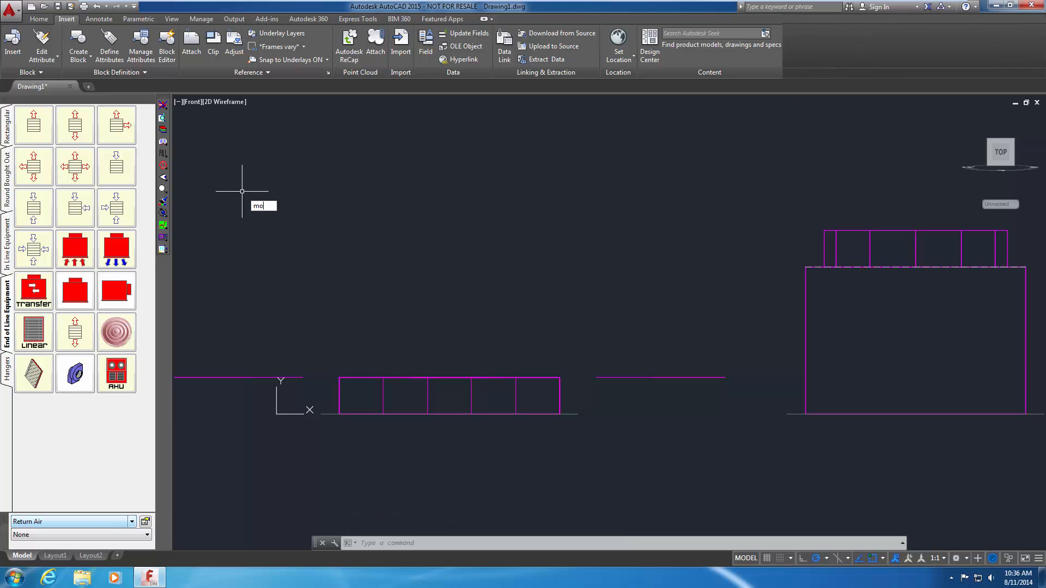
key("Return")
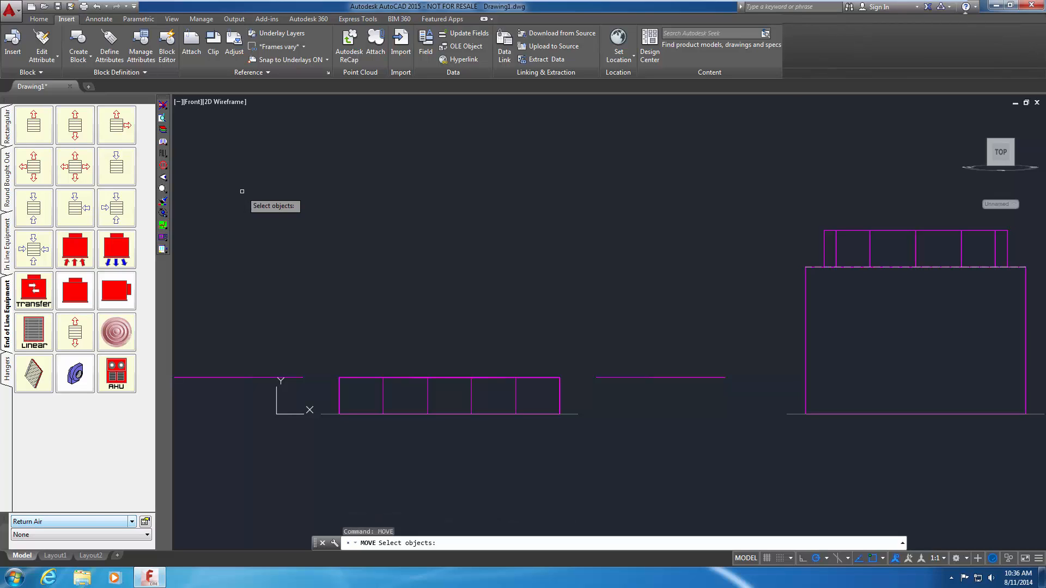
mouse_move(801, 305)
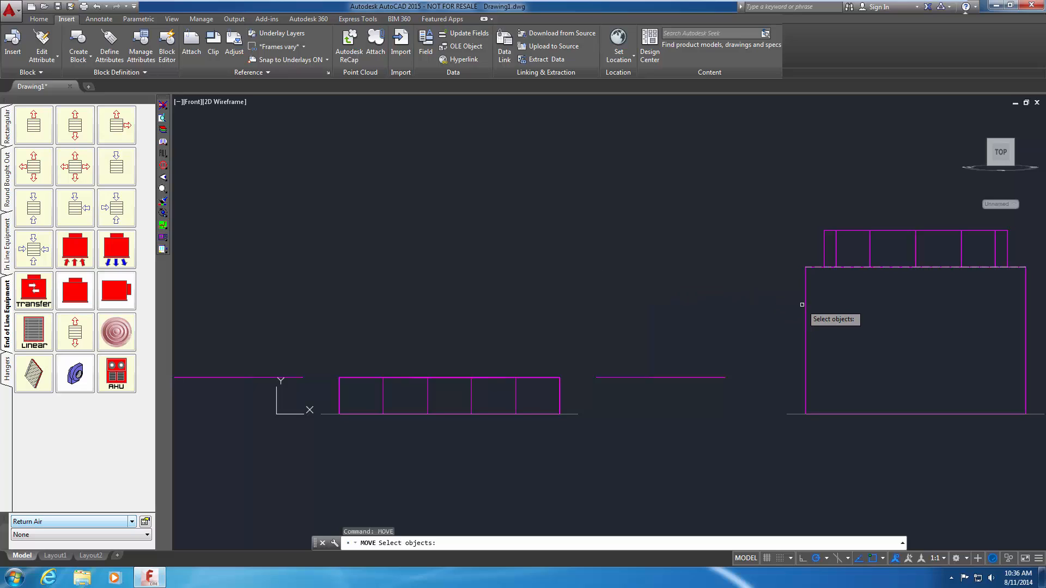
left_click(907, 340)
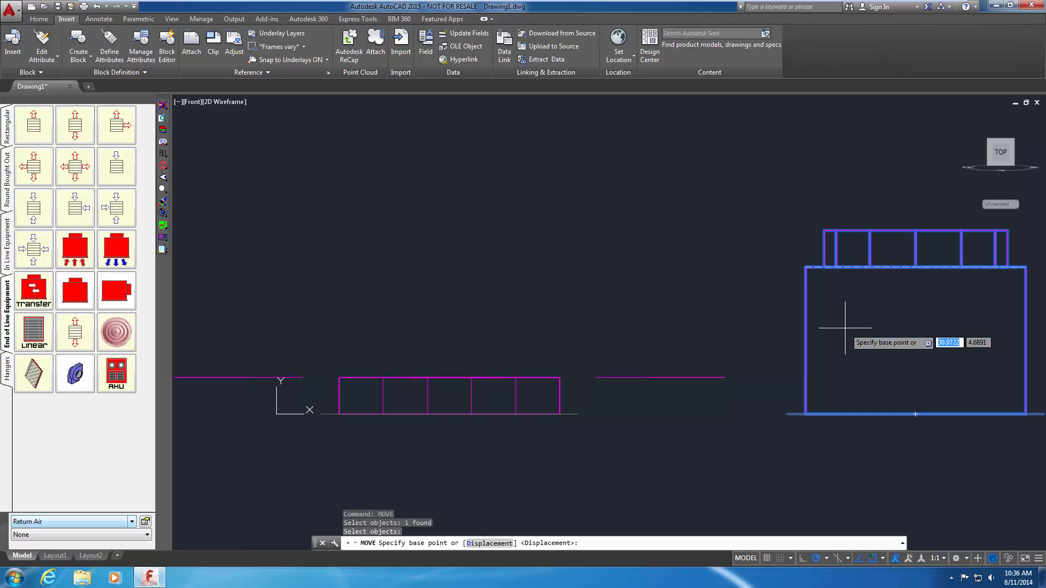
mouse_move(920, 414)
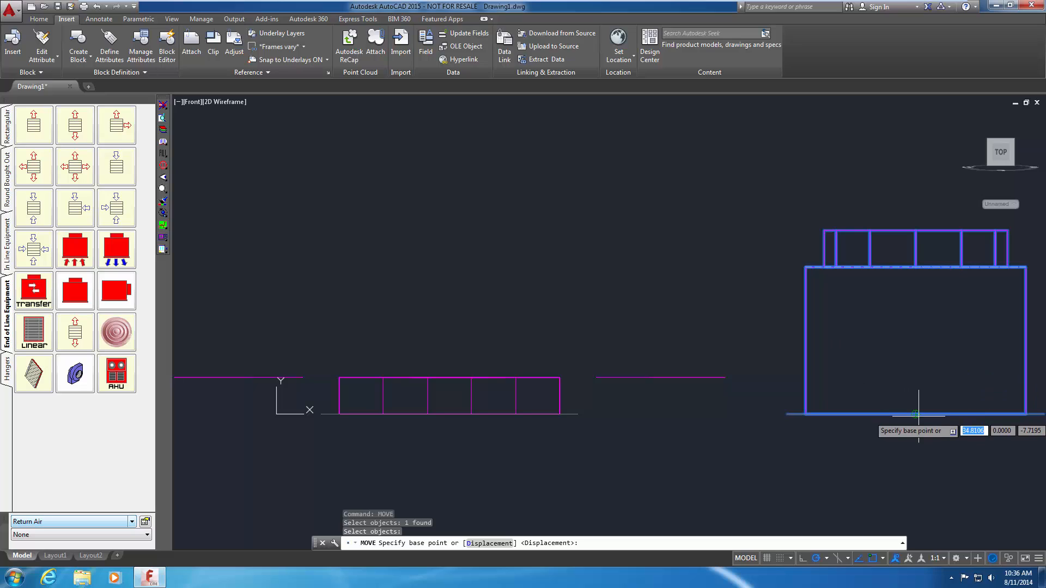
mouse_move(915, 414)
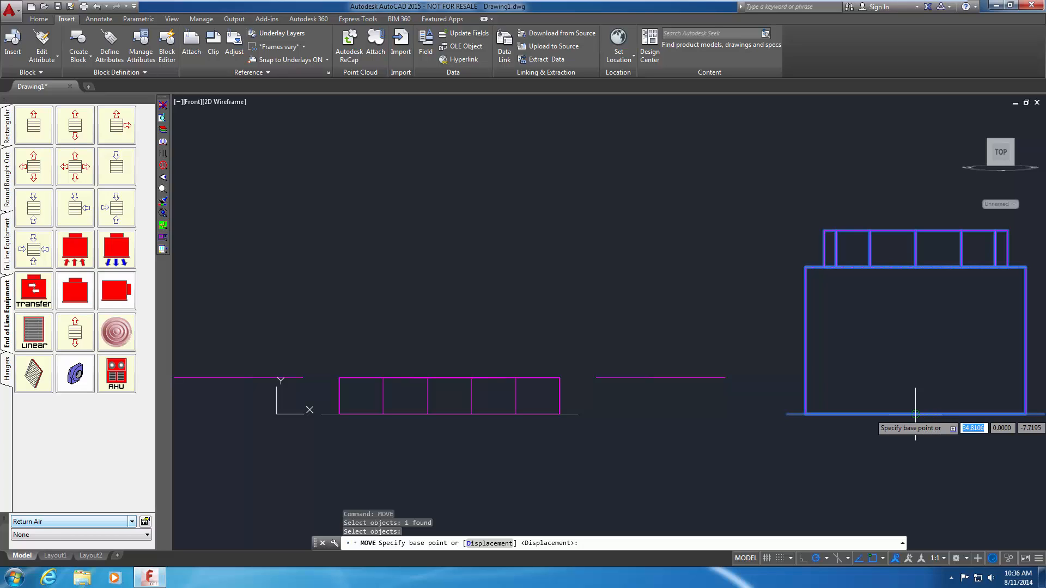
mouse_move(916, 308)
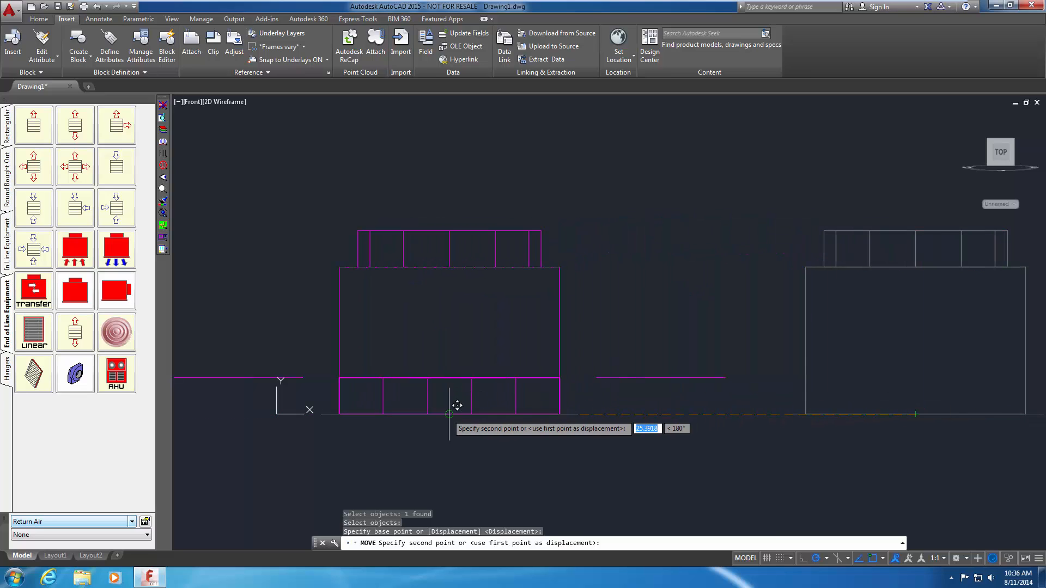
left_click(447, 414)
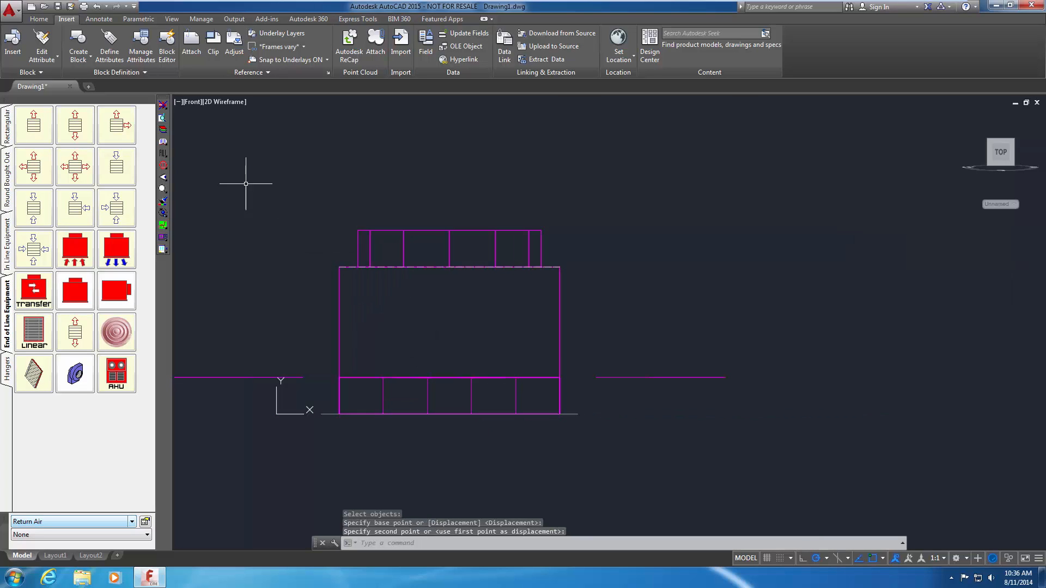
Step: Show the assembly as a shaded SW Isometric view
left_click(191, 101)
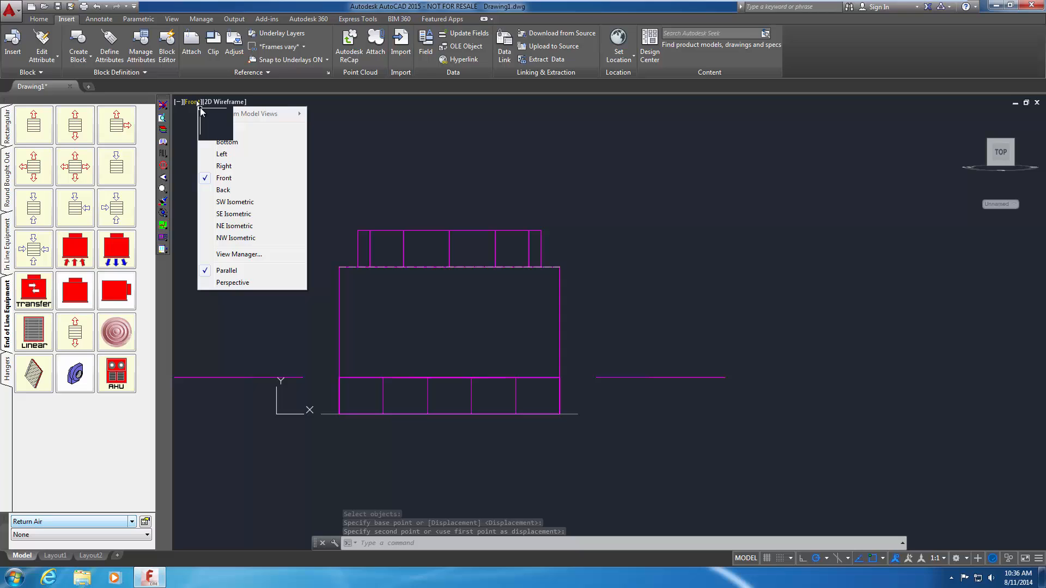
left_click(235, 202)
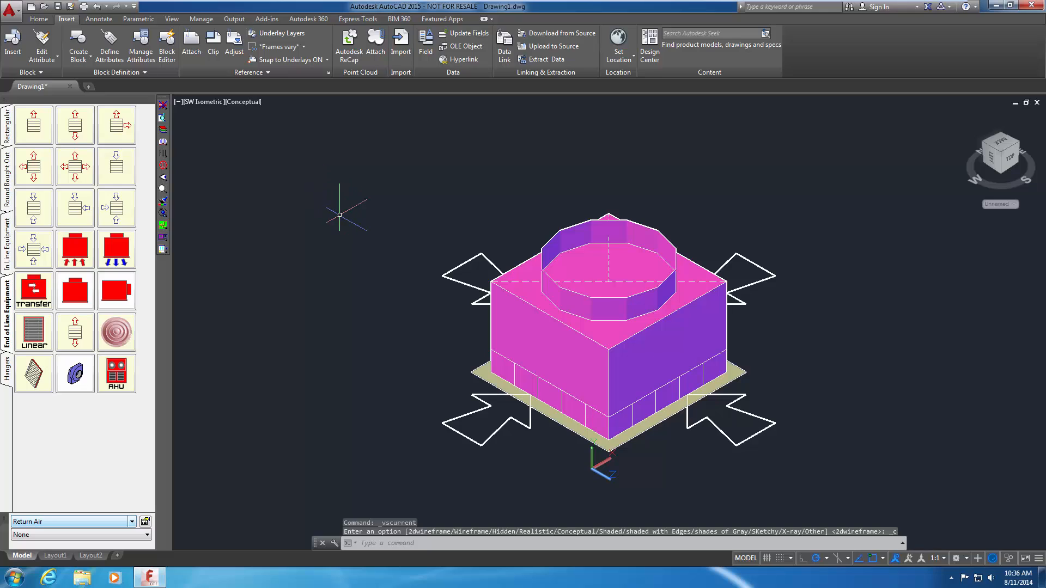
mouse_move(345, 218)
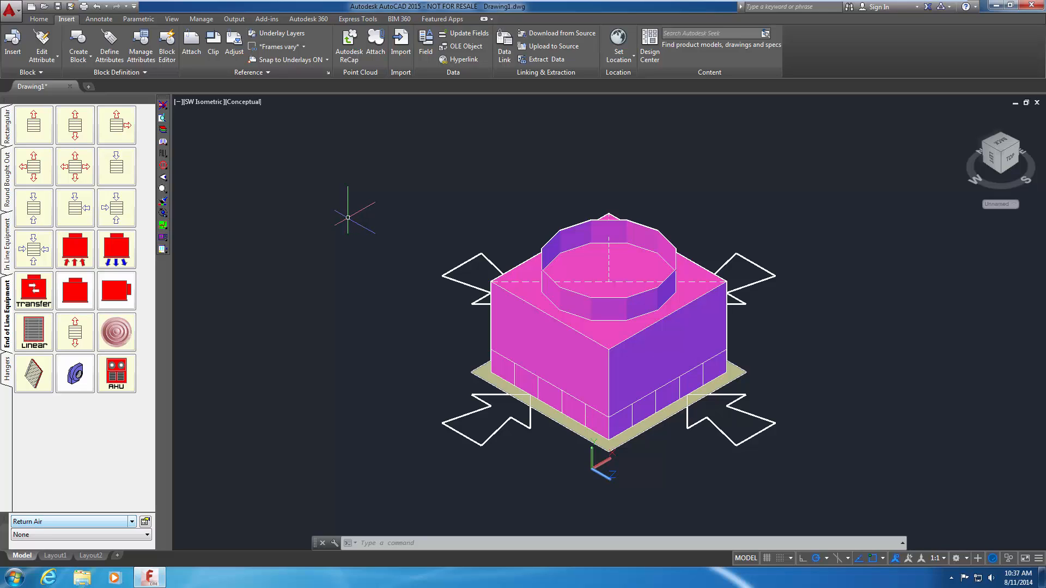
left_click(205, 101)
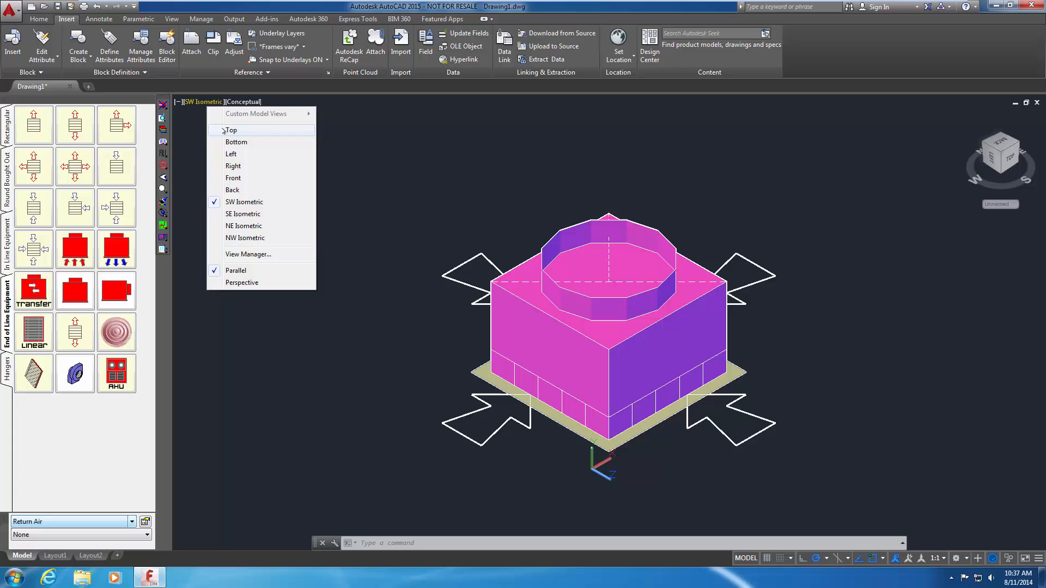
Step: From the Top view, run SAVEASSUBASSEMBLY and select all items for saving
left_click(231, 130)
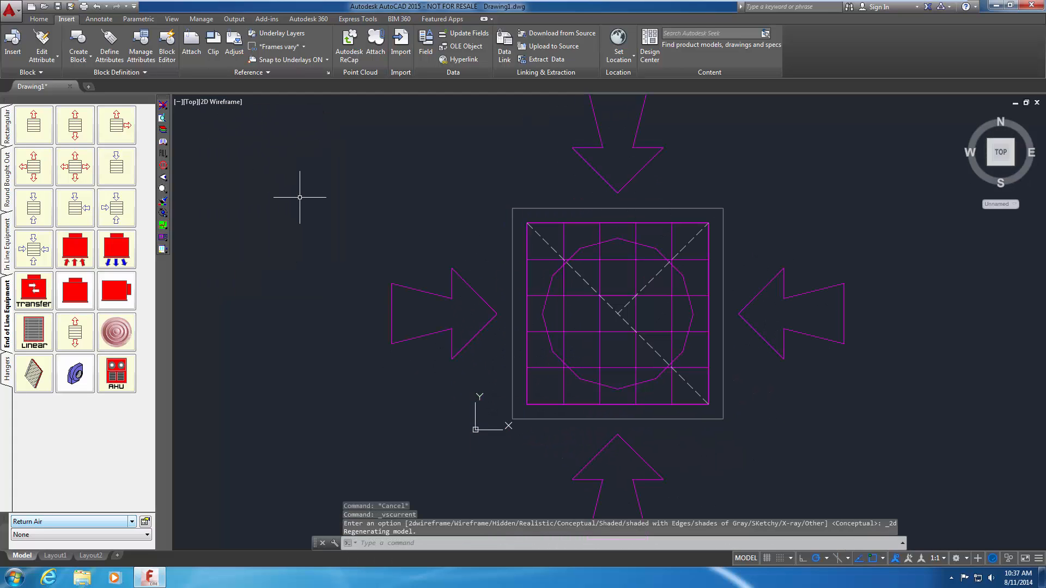
type("SAVEASSUBASSEMBLY")
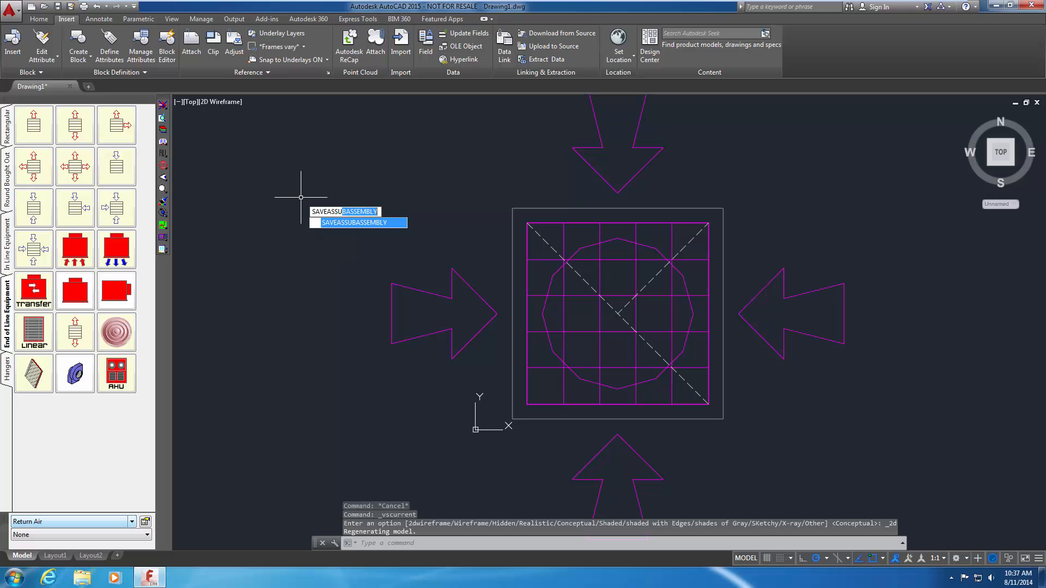
left_click(357, 223)
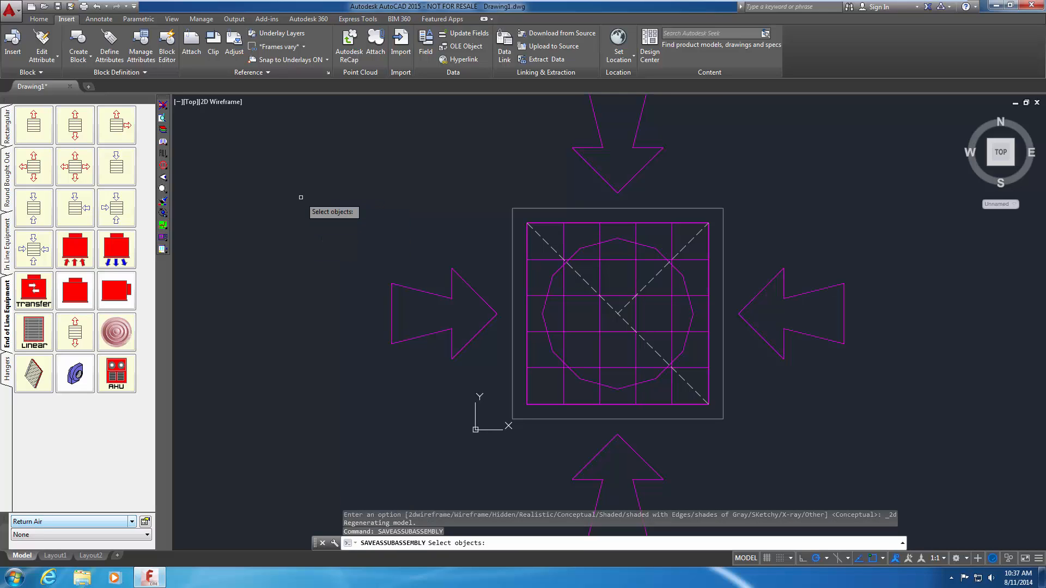
type("all")
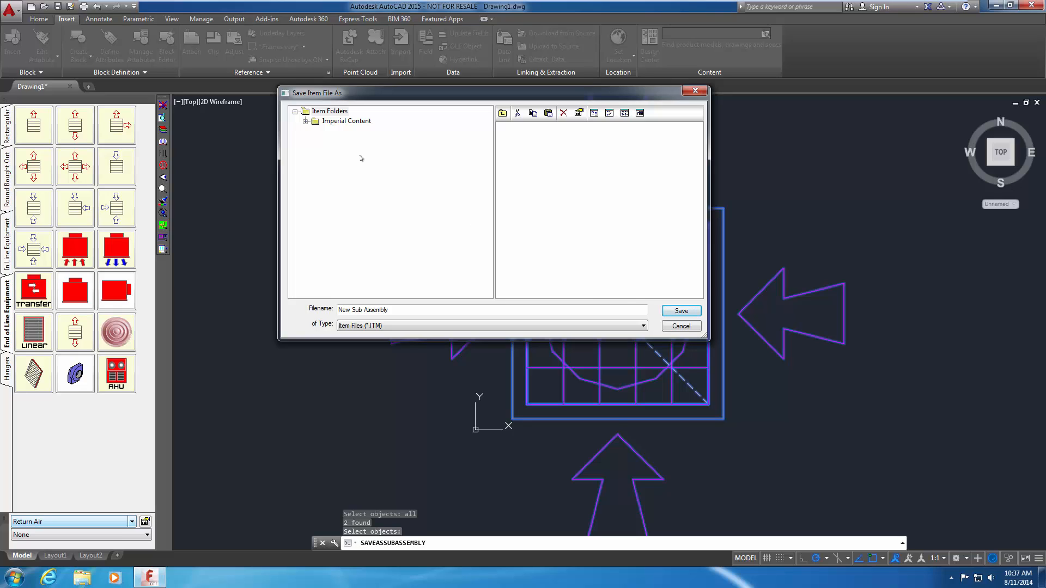
Step: Create a new 'Sub Assembly' folder under Imperial Content in the save dialog
left_click(305, 121)
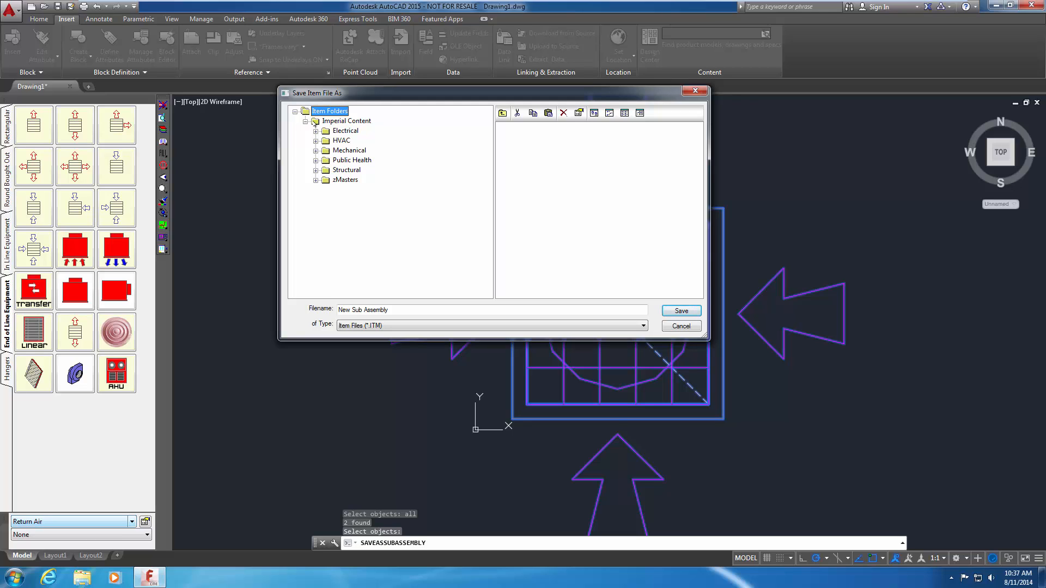
right_click(346, 121)
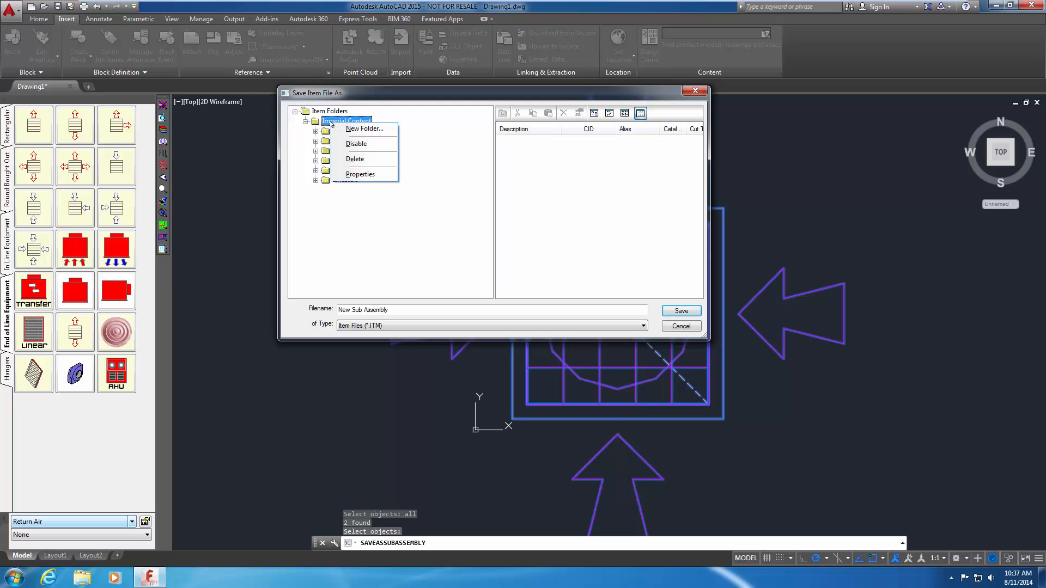
left_click(365, 128)
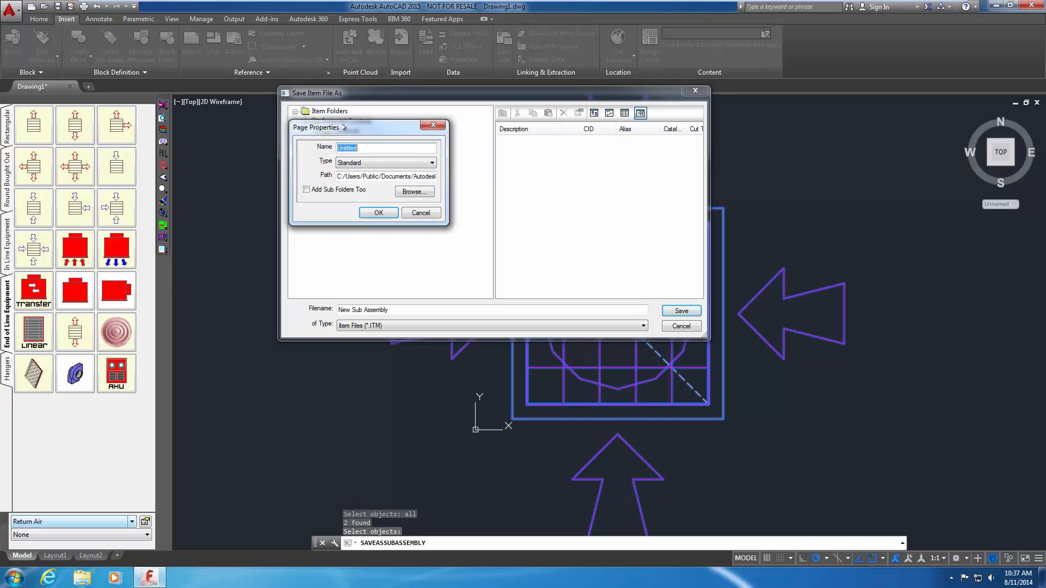
type("Sub A")
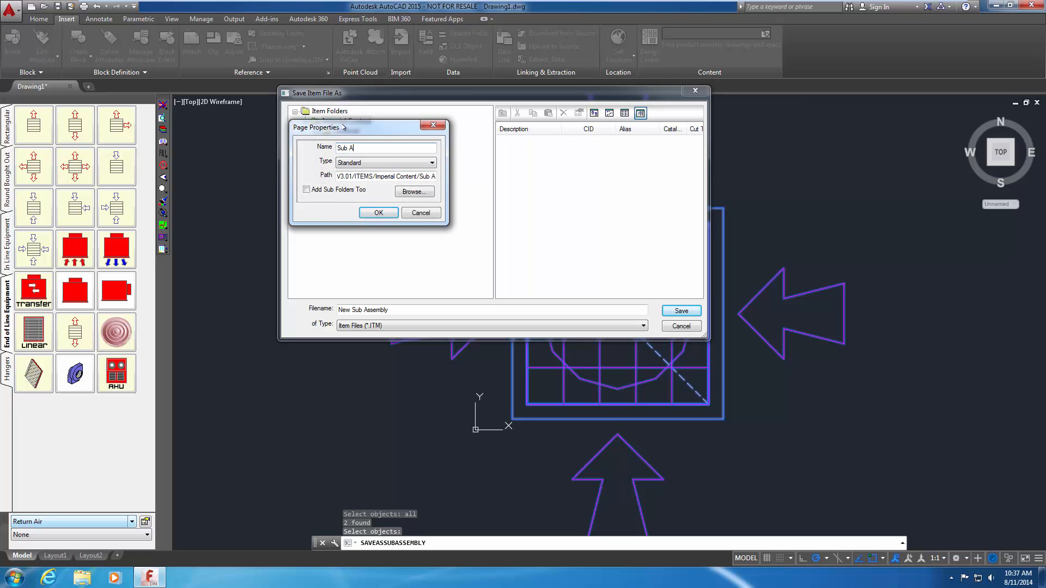
type("ssembly")
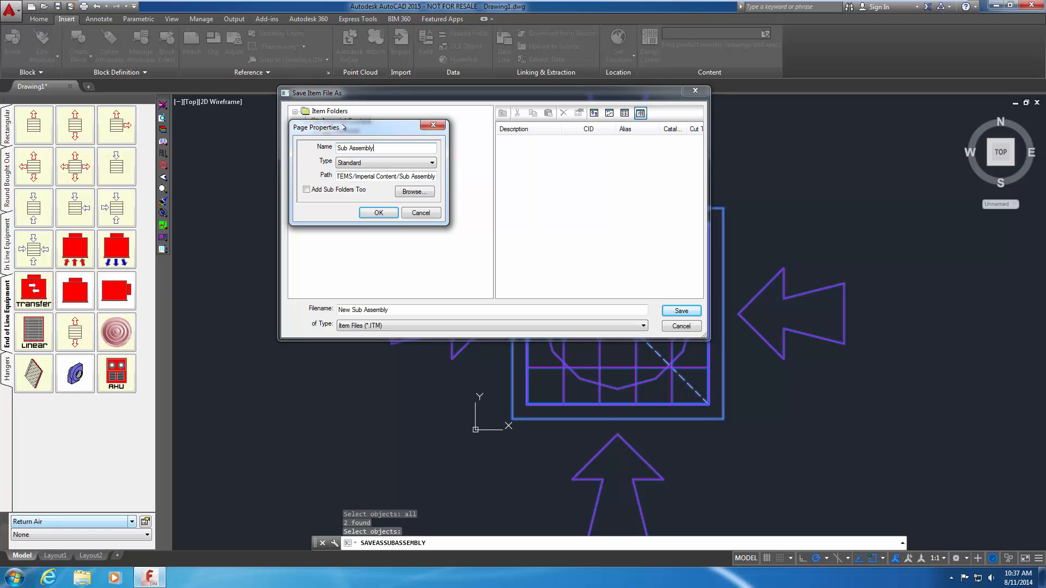
left_click(378, 212)
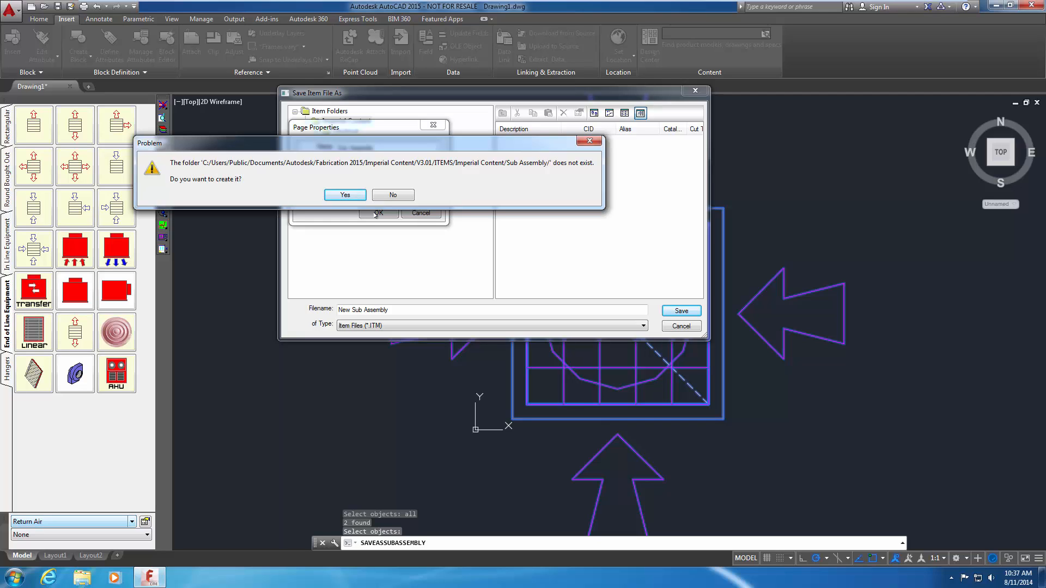
left_click(345, 195)
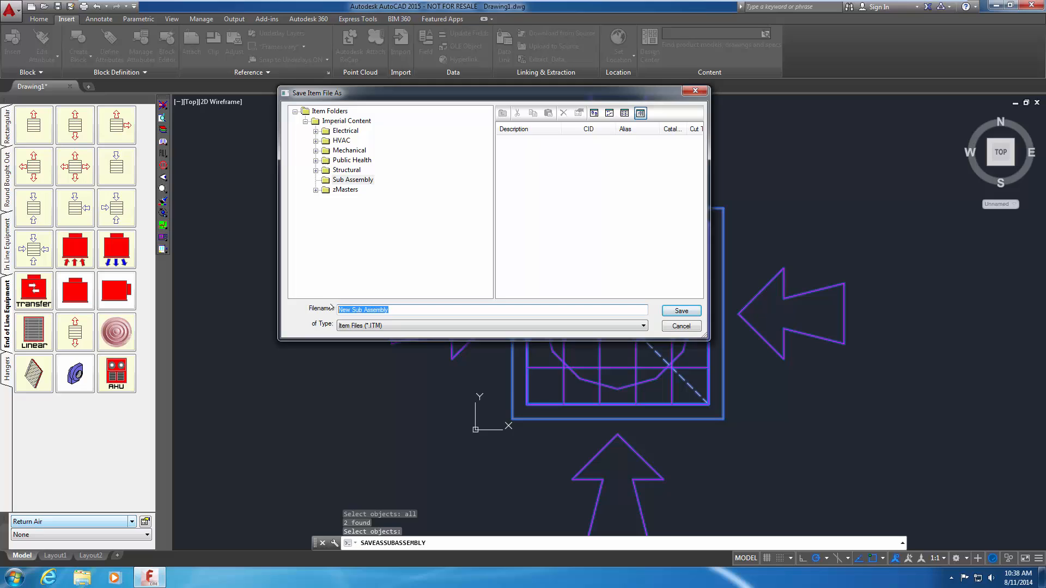
Step: Save the sub-assembly item file as 'Can+4WGrilleRA12x12x8'
type("Can+")
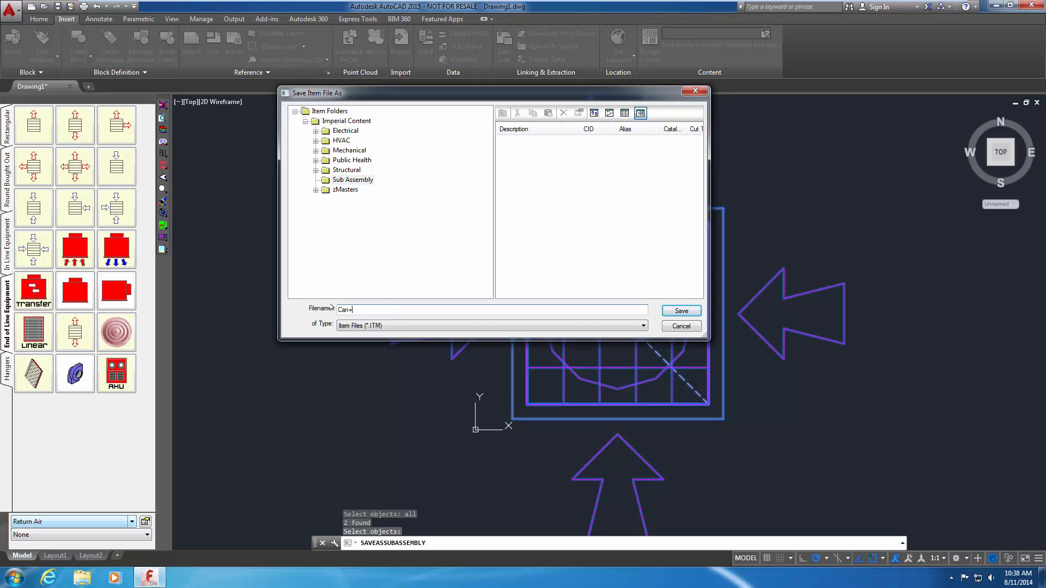
type("4")
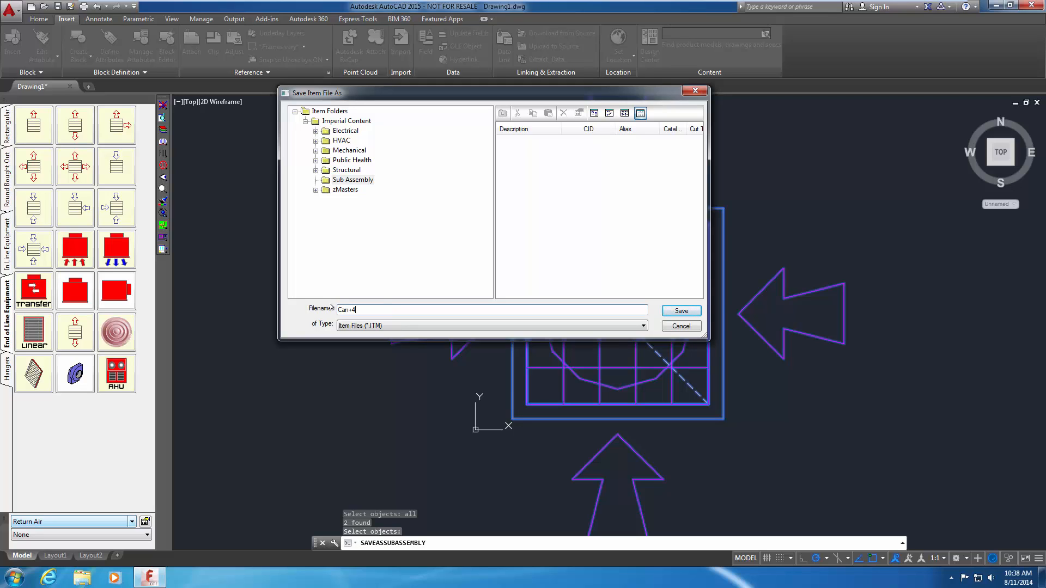
type("WGrilleRA")
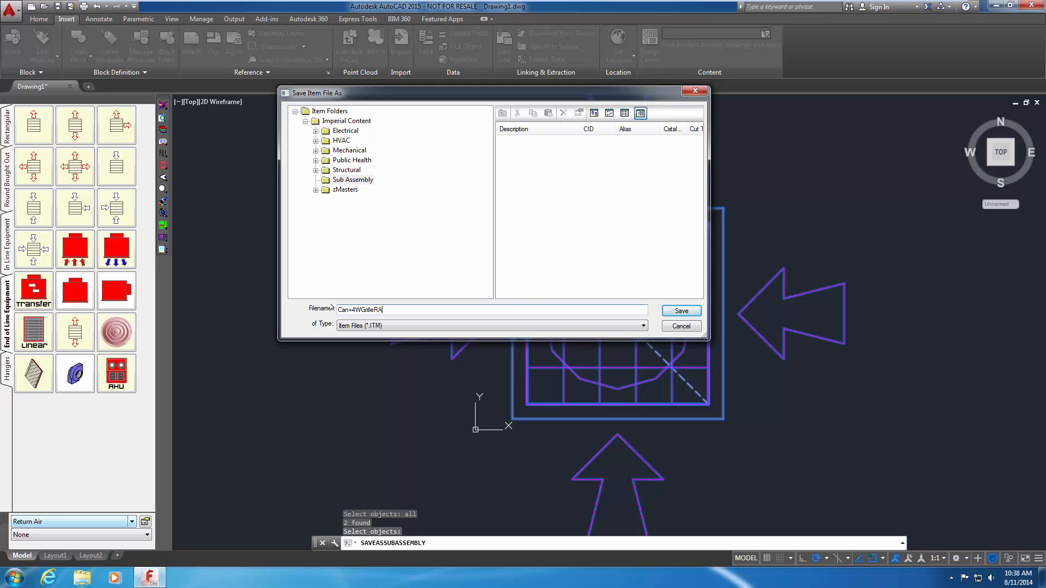
type("1")
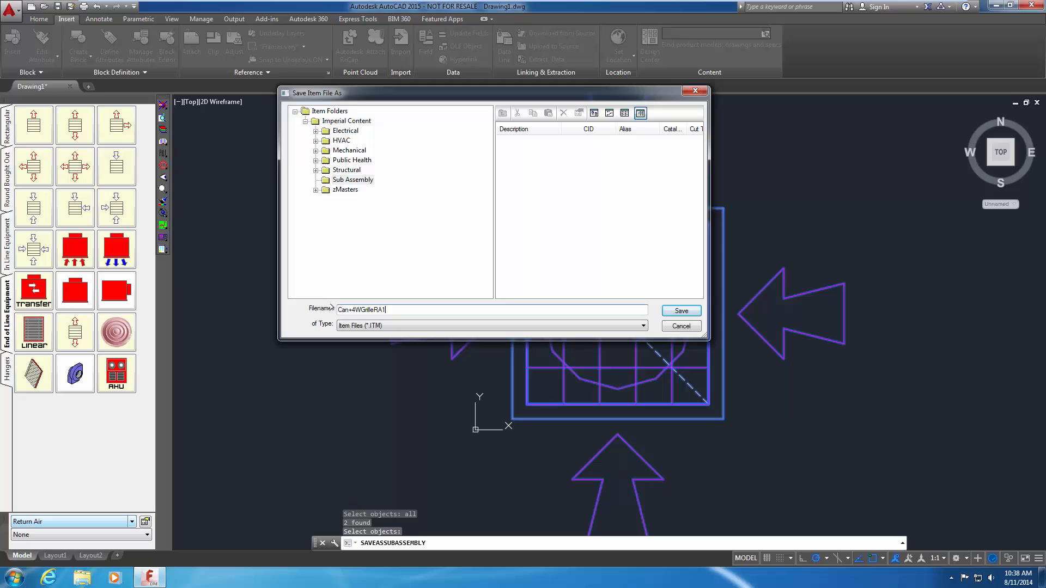
type("12x12")
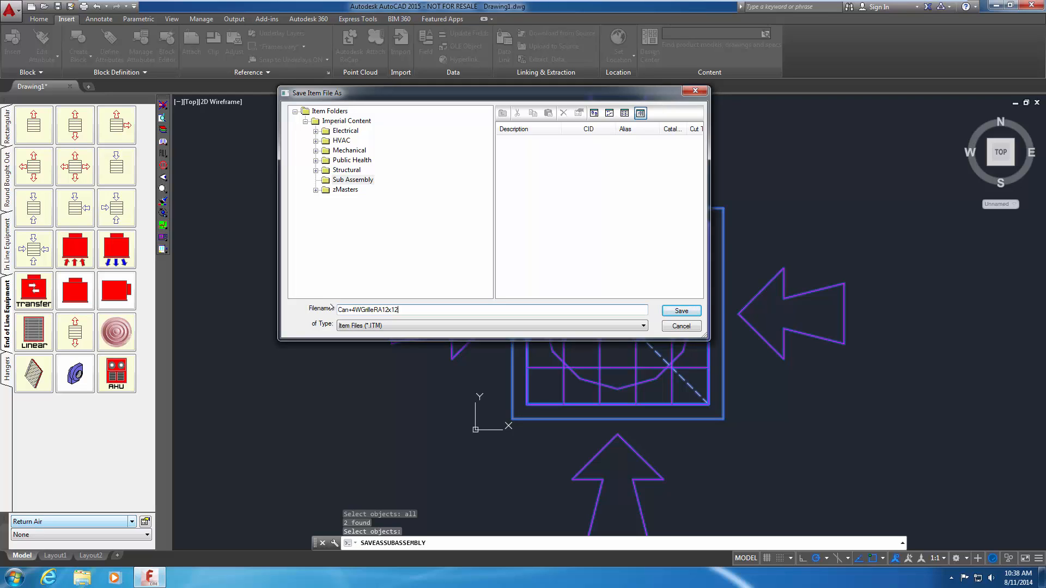
type("8")
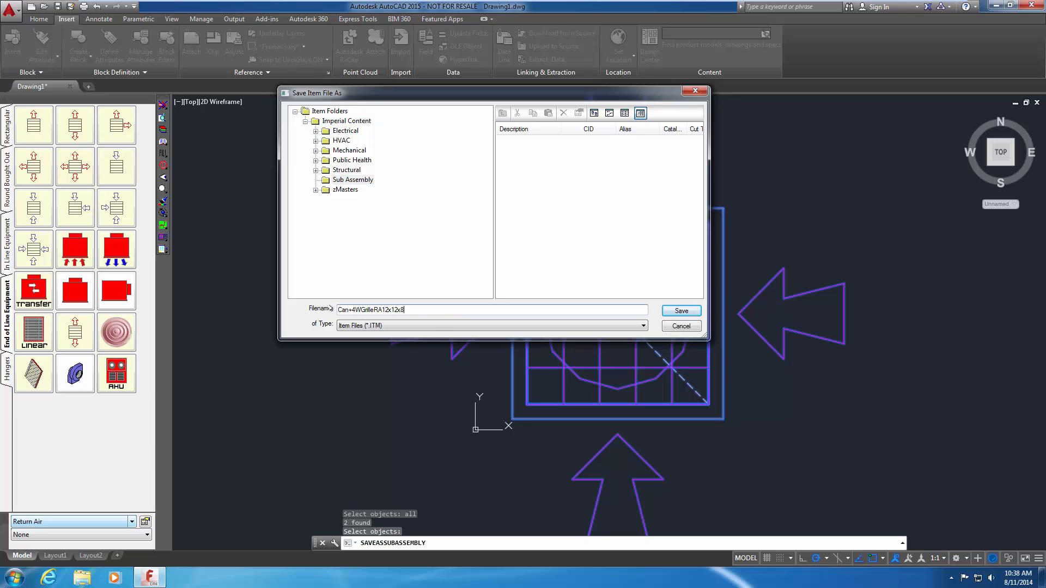
left_click(680, 311)
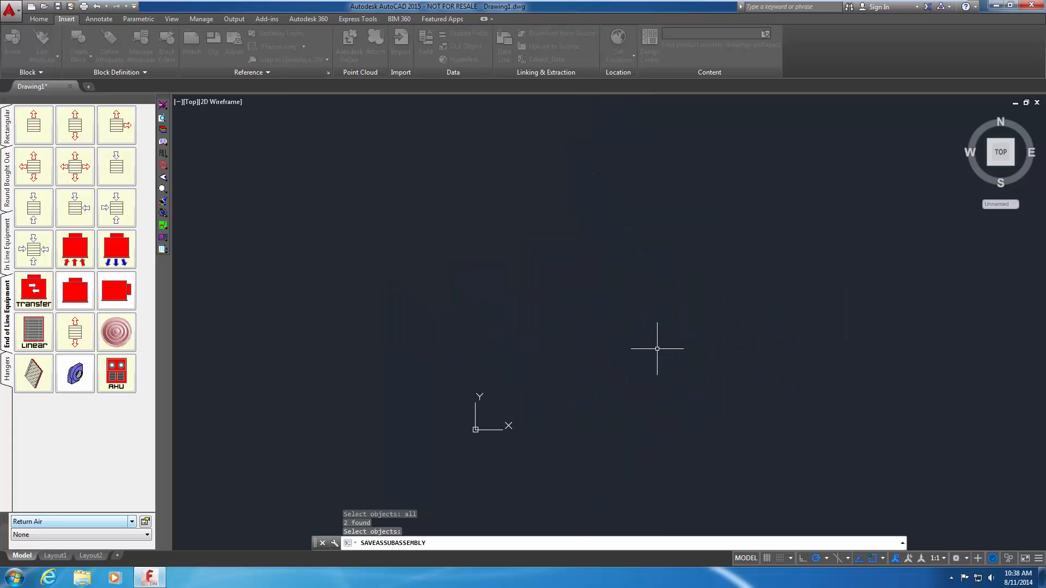
mouse_move(657, 347)
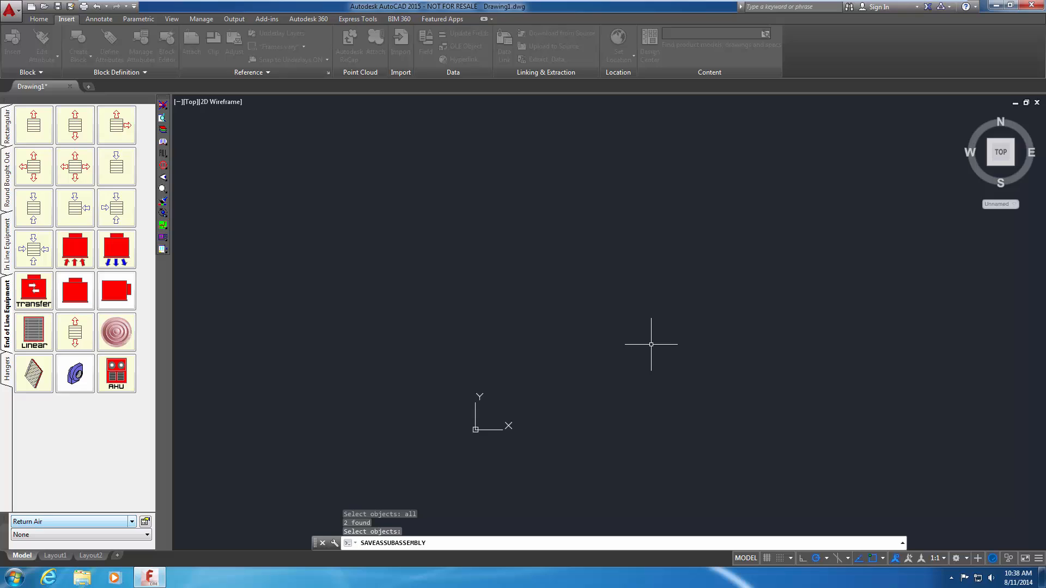
mouse_move(245, 476)
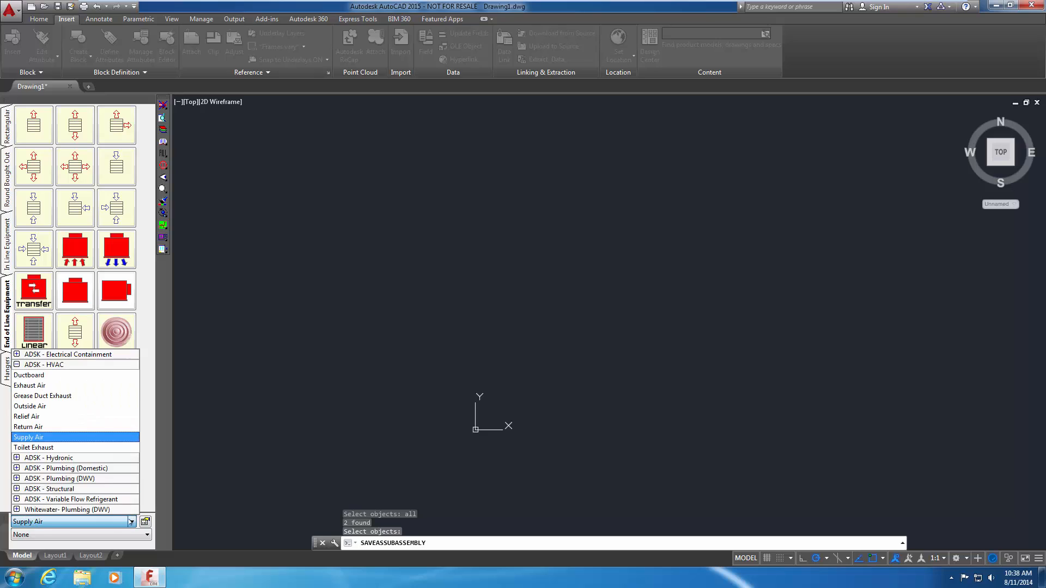
Step: Open the Edit Service Template dialog for the Return Air service
left_click(29, 427)
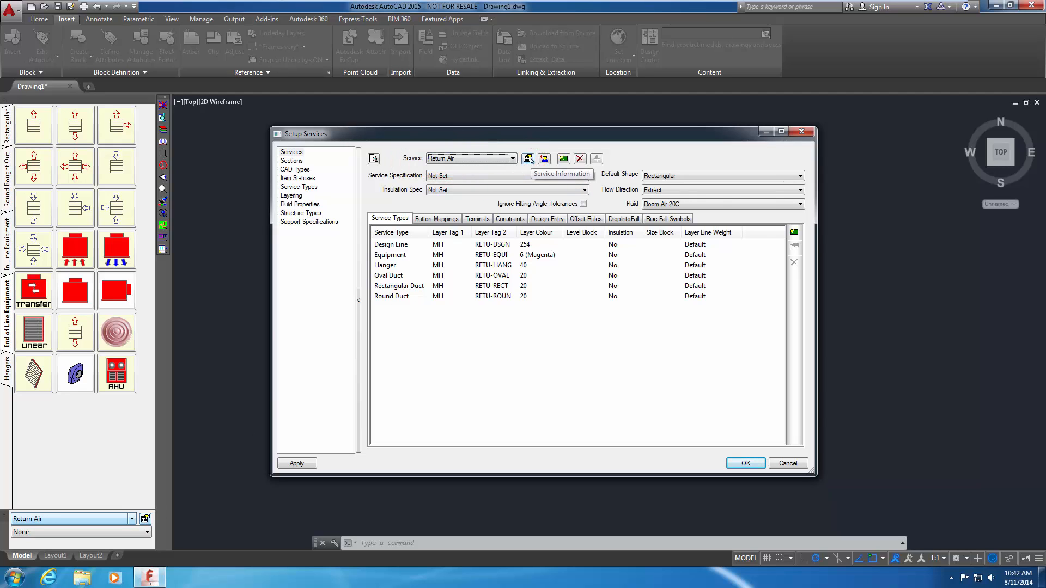
left_click(527, 158)
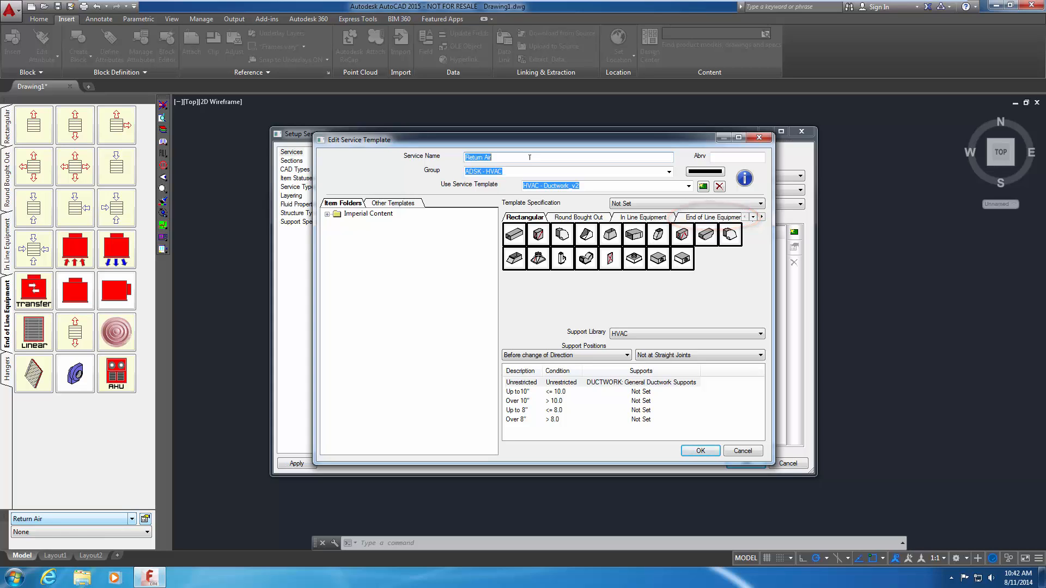
Step: Assign the Can+4WGrilleRA12x12x8 item from Imperial Content > Sub Assembly to an End of Line Equipment button
left_click(668, 217)
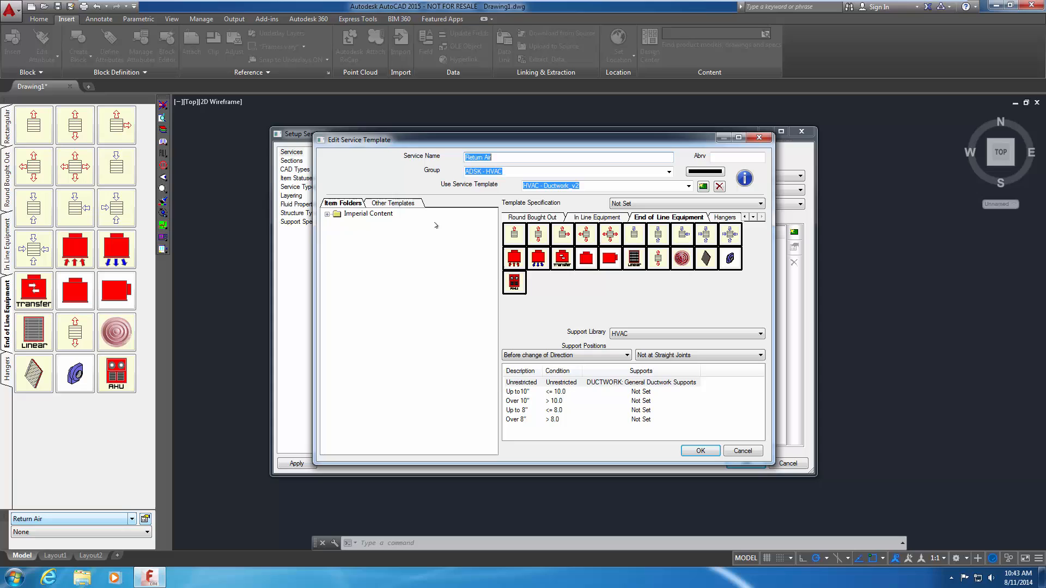
left_click(328, 213)
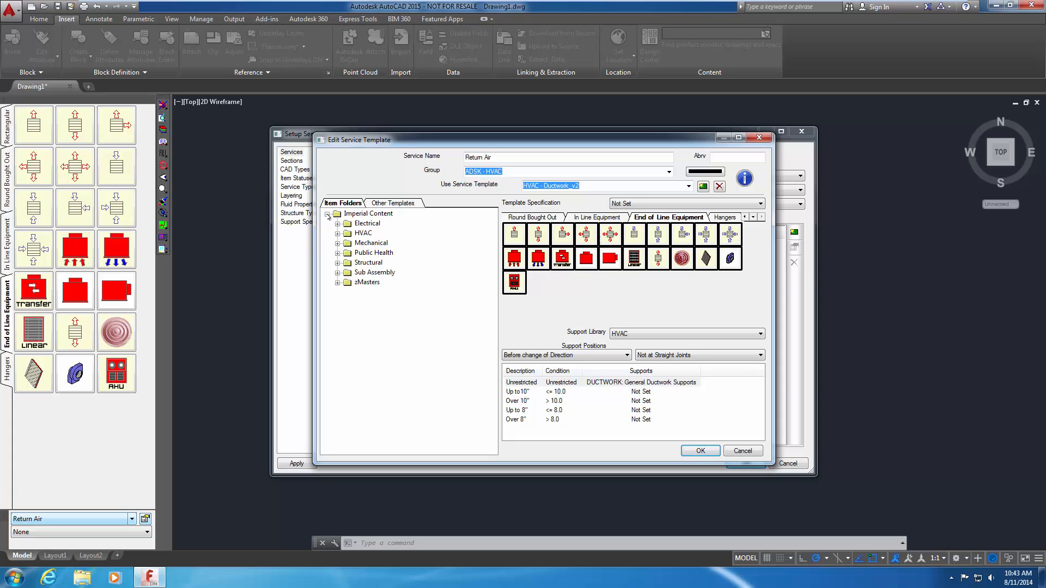
left_click(338, 272)
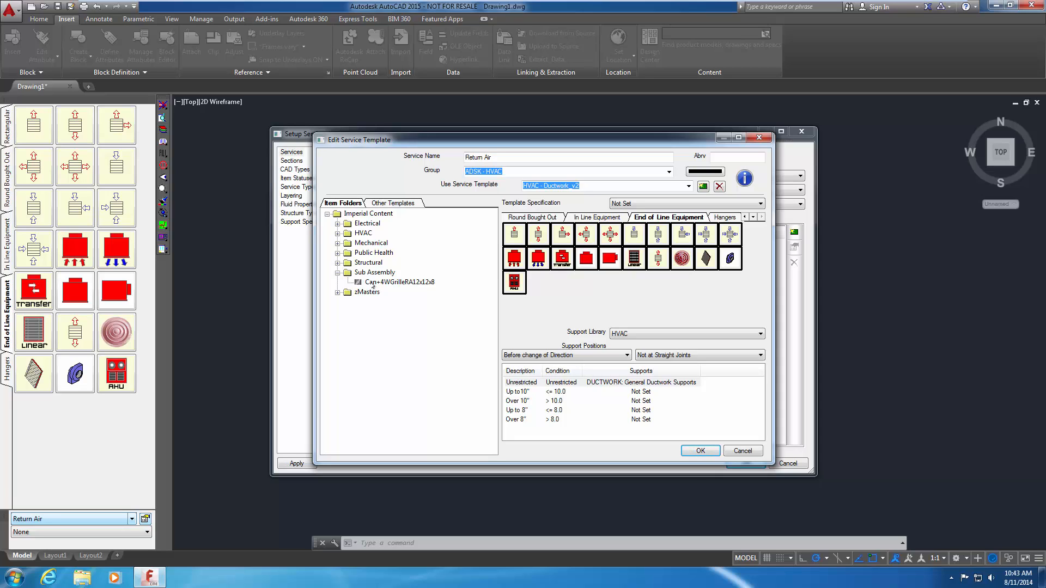
left_click(398, 281)
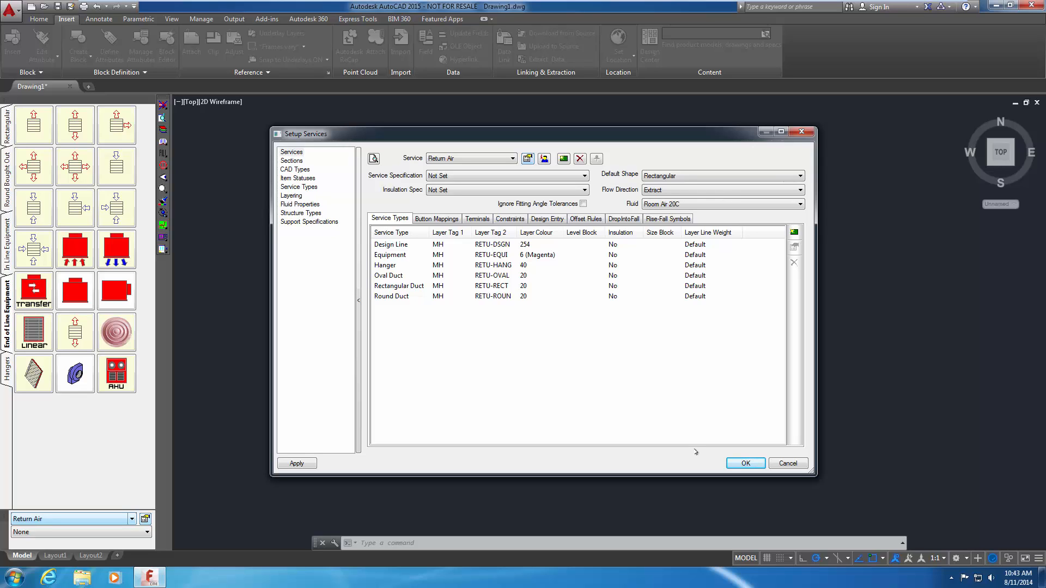
Step: Confirm Setup Services so Return Air's End of Line Equipment gains the new sub-assembly entry
left_click(745, 463)
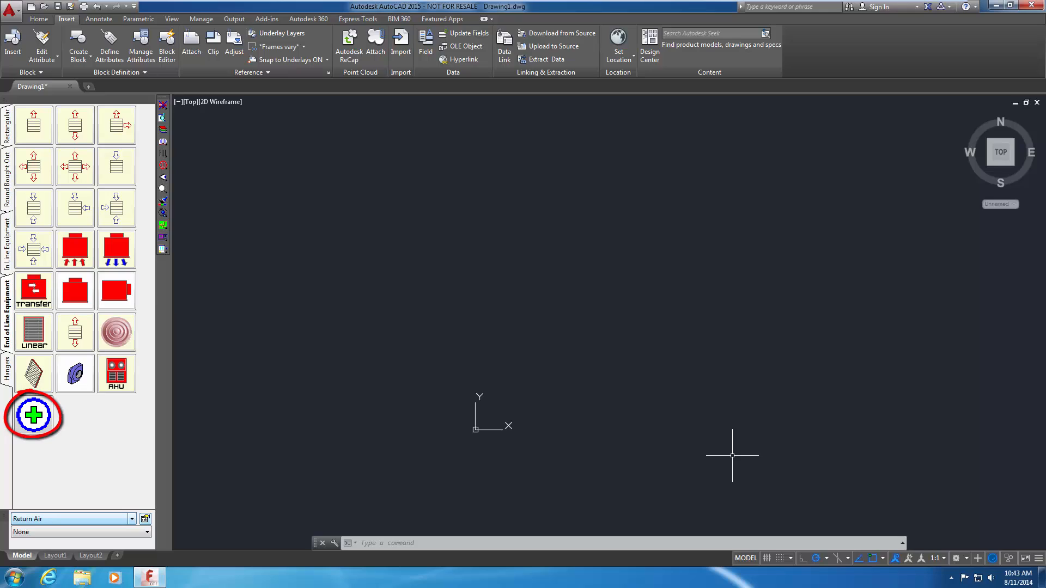
mouse_move(730, 449)
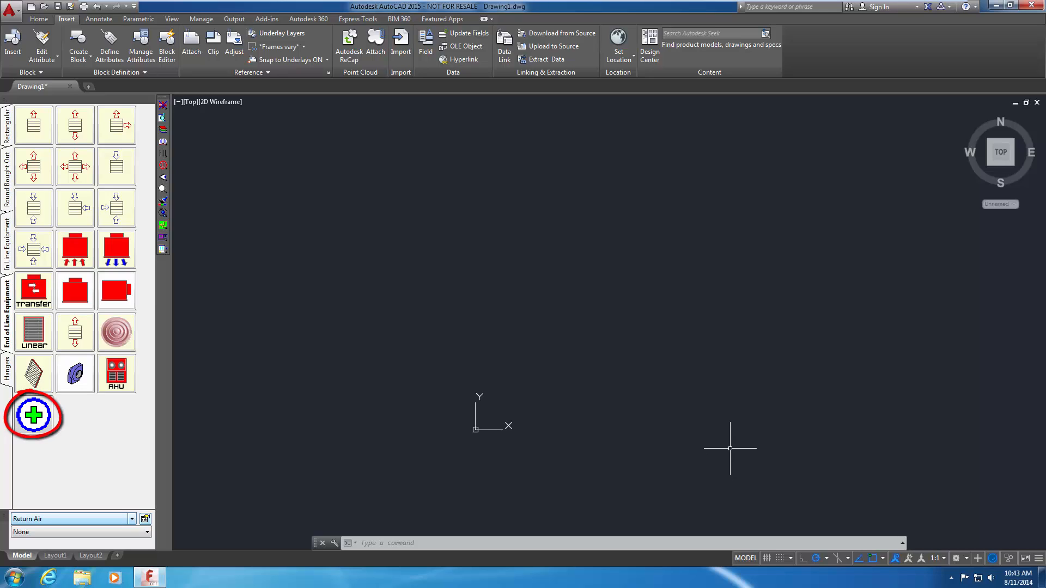
mouse_move(729, 447)
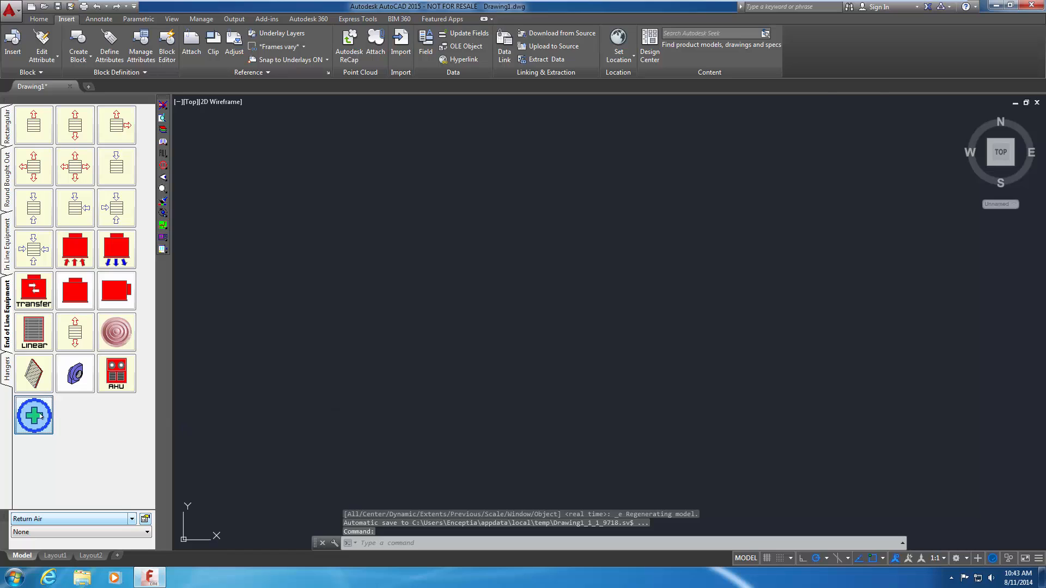
Step: Start inserting the Can+4WGrilleRA12x12x8 grille from its new green-plus palette button
left_click(34, 415)
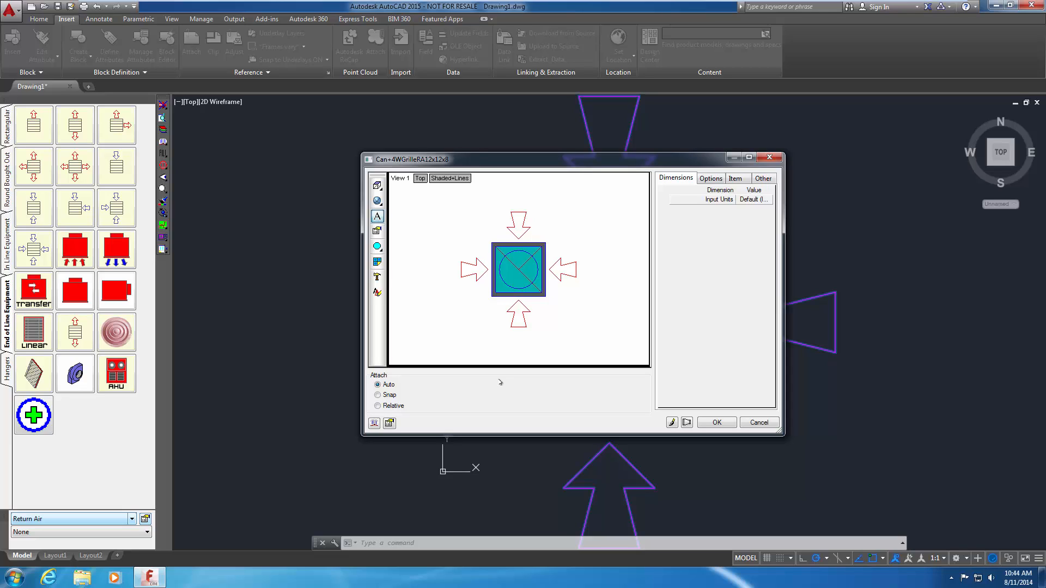
Step: Preview the grille in SW Isometric instead of Top, then accept to place it in the drawing
left_click(419, 178)
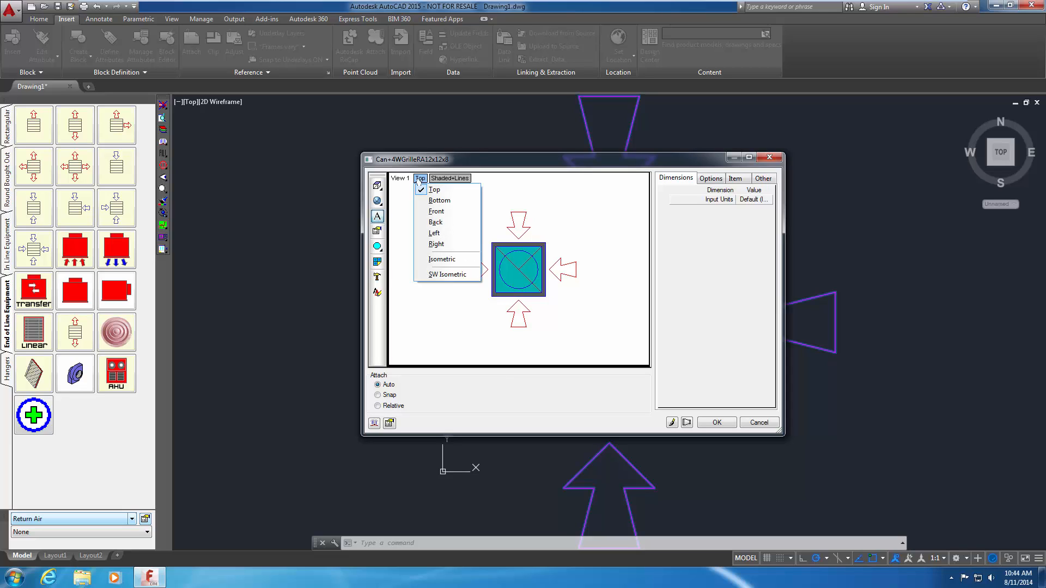
left_click(448, 274)
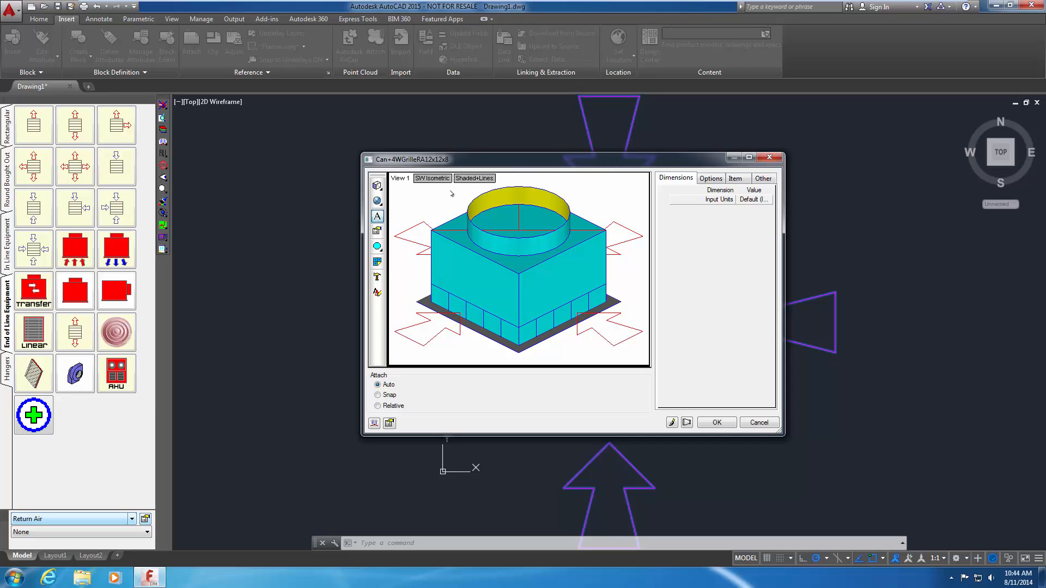
right_click(451, 193)
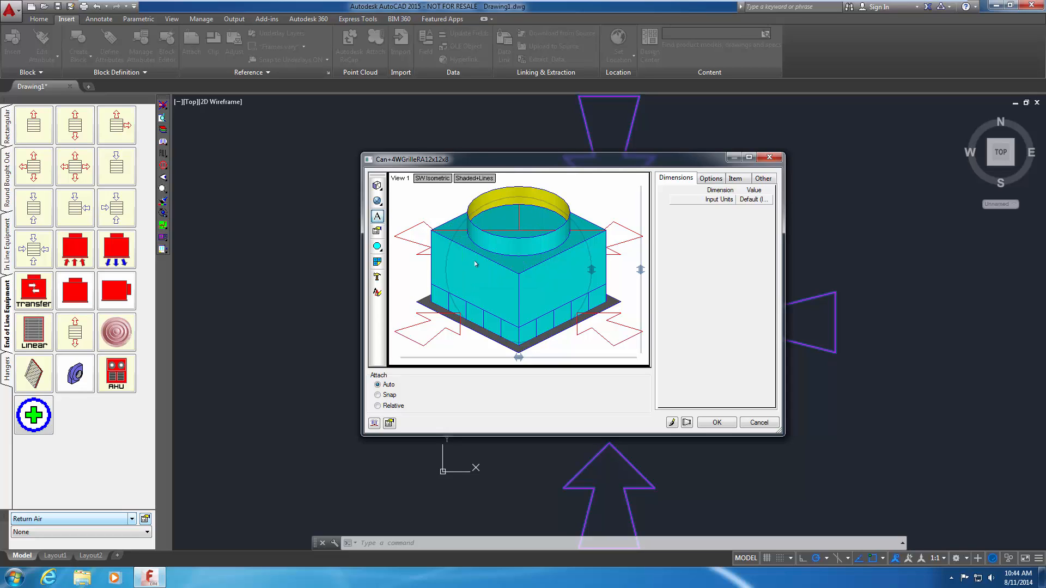
mouse_move(505, 264)
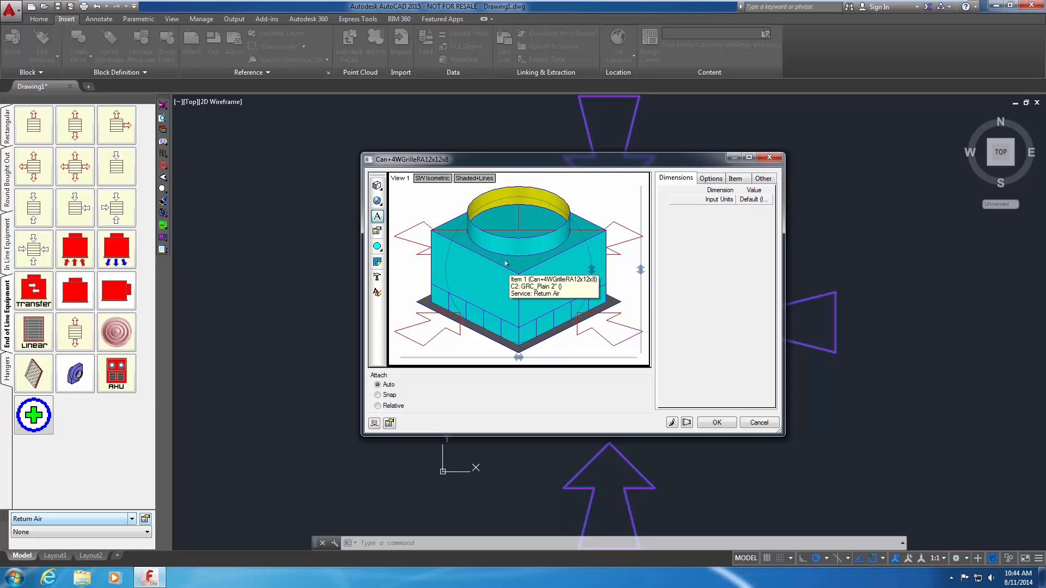
left_click(716, 423)
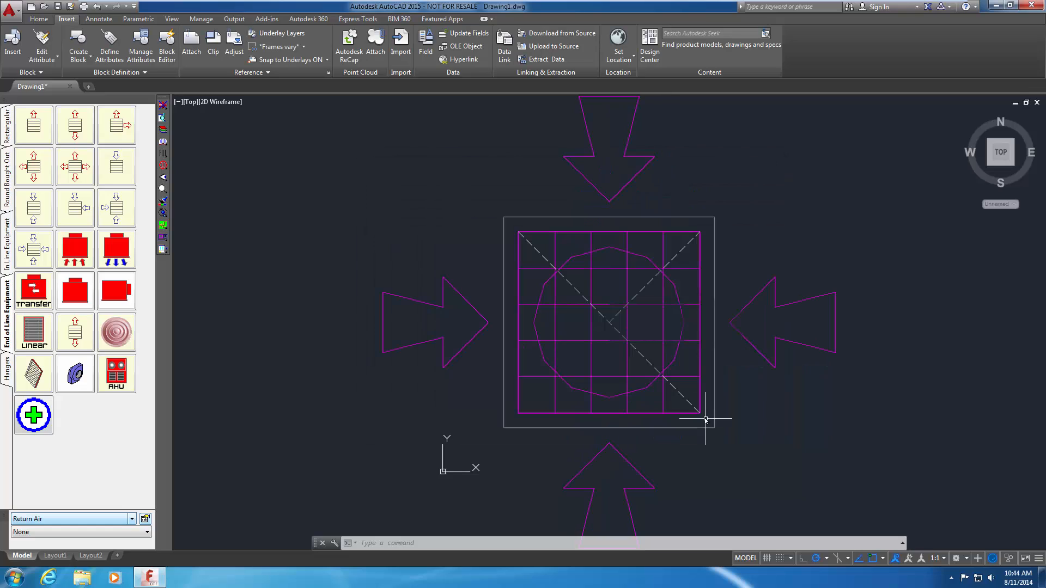
mouse_move(704, 419)
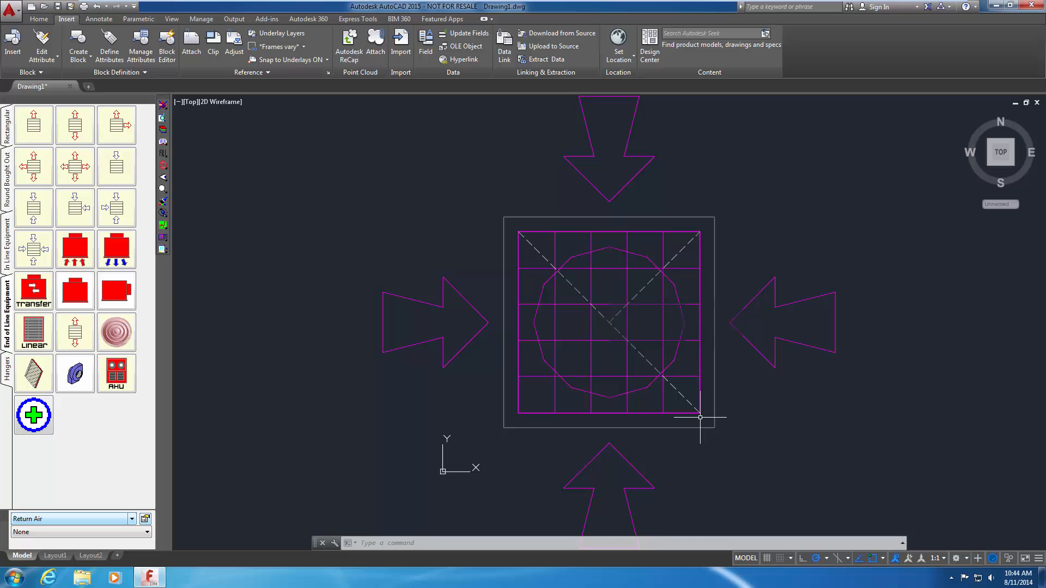
mouse_move(391, 392)
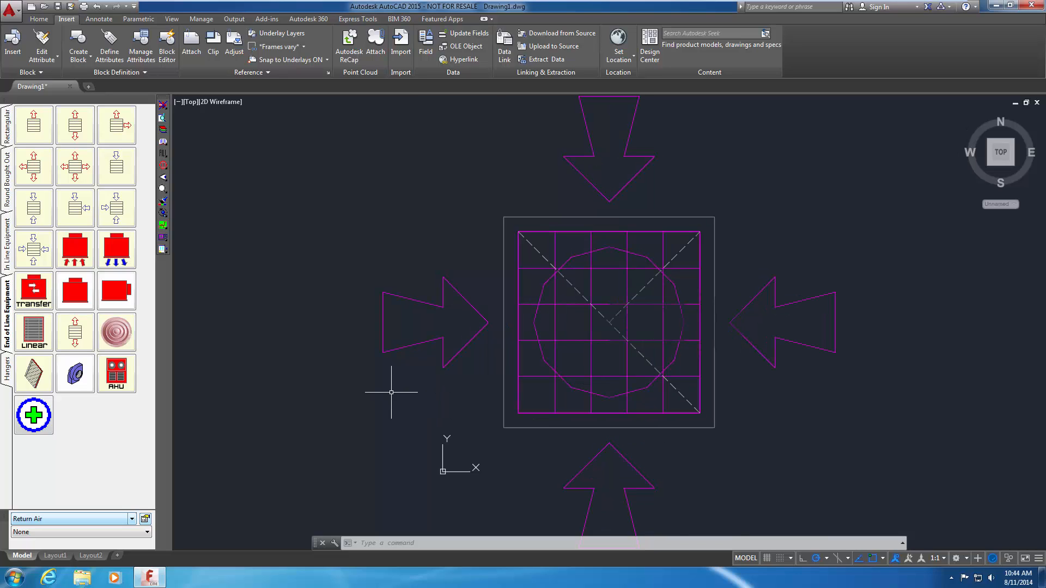
mouse_move(384, 392)
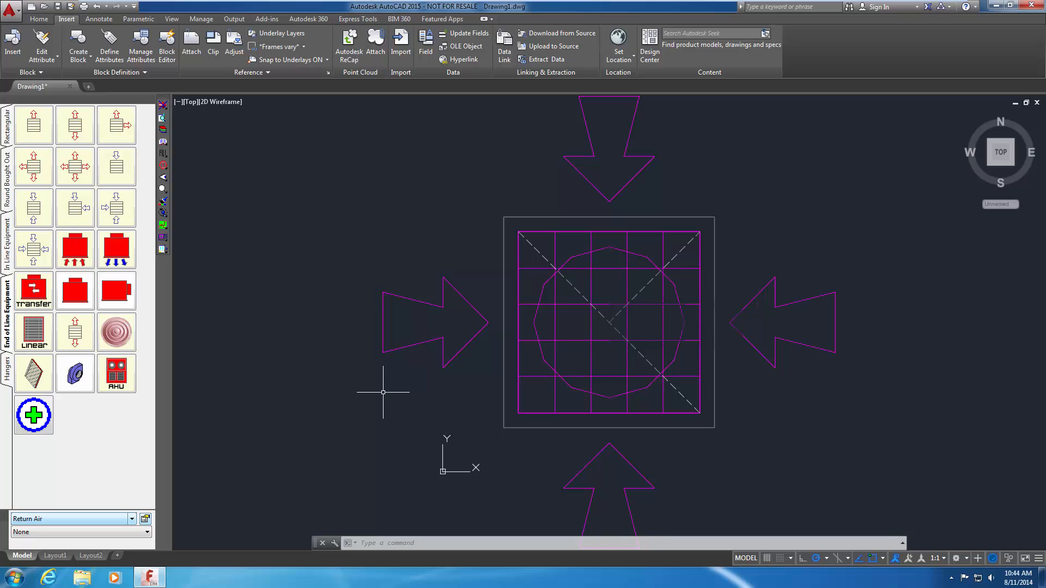
mouse_move(186, 301)
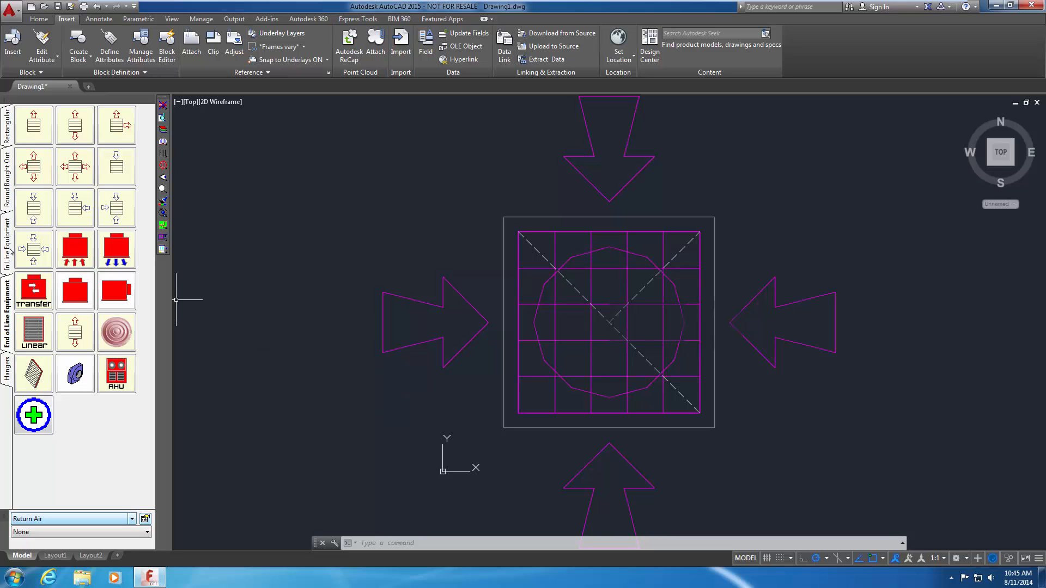